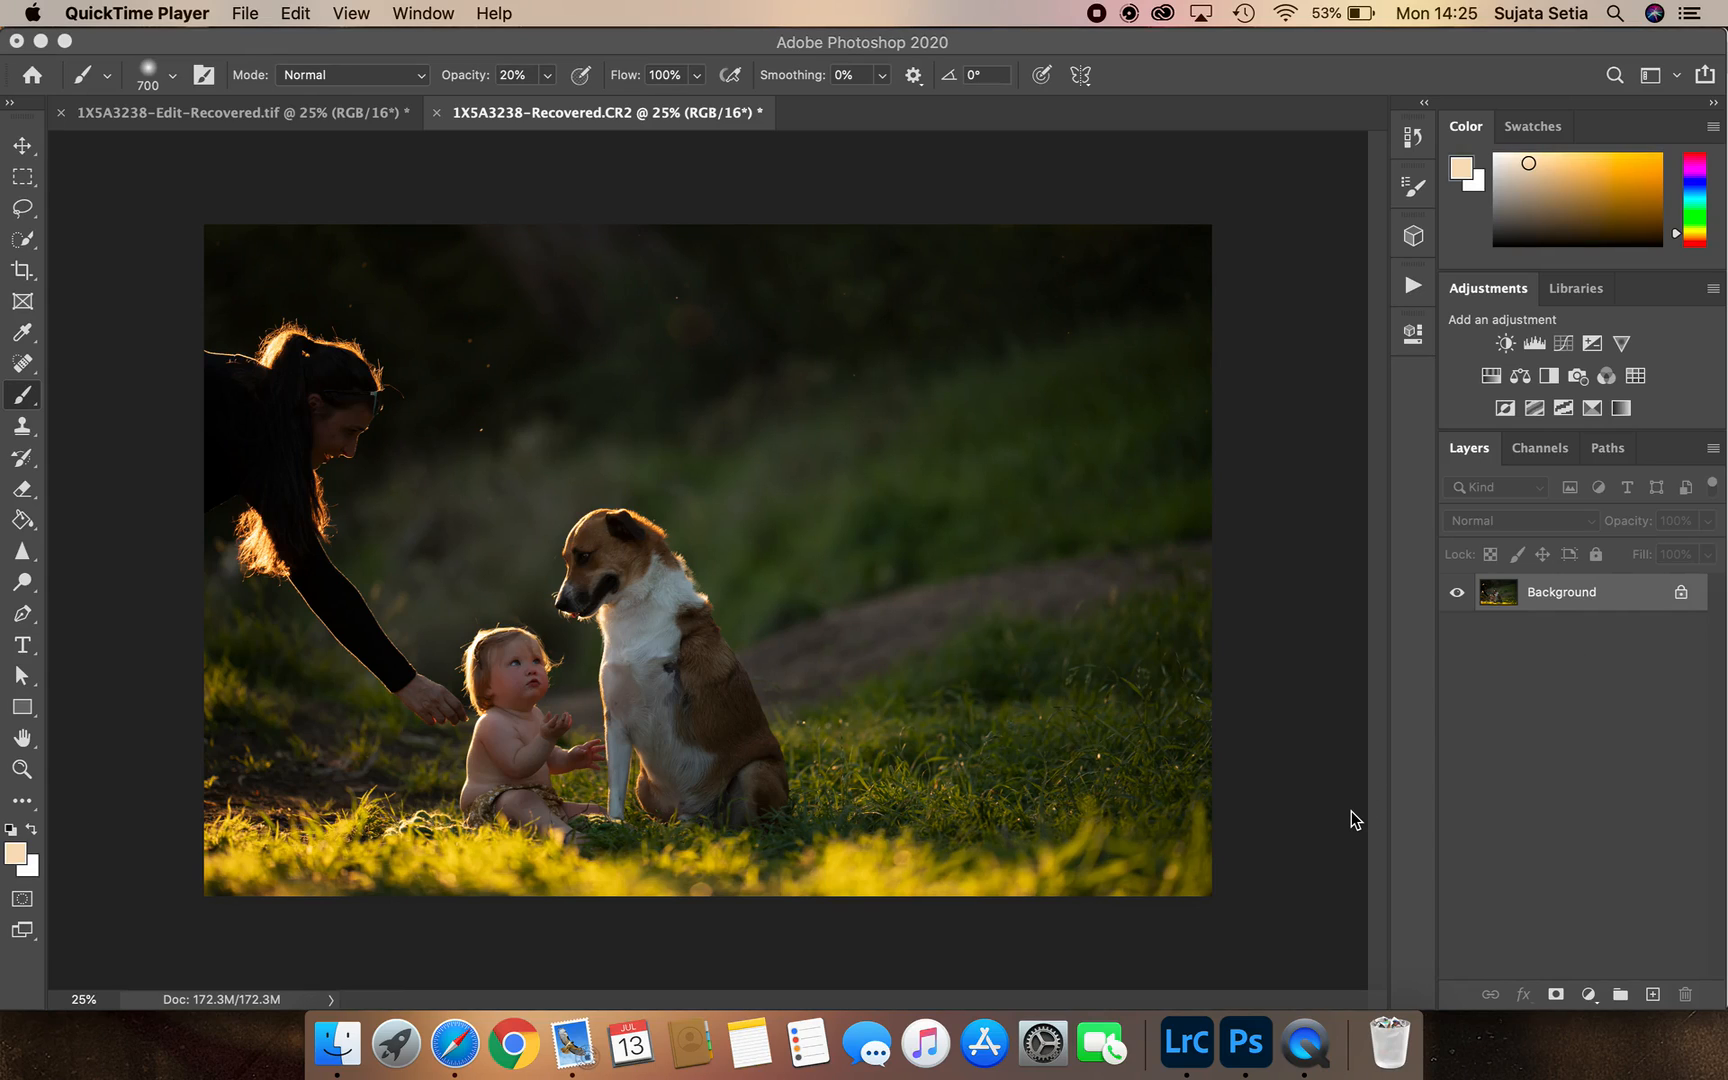
mouse_move(30, 831)
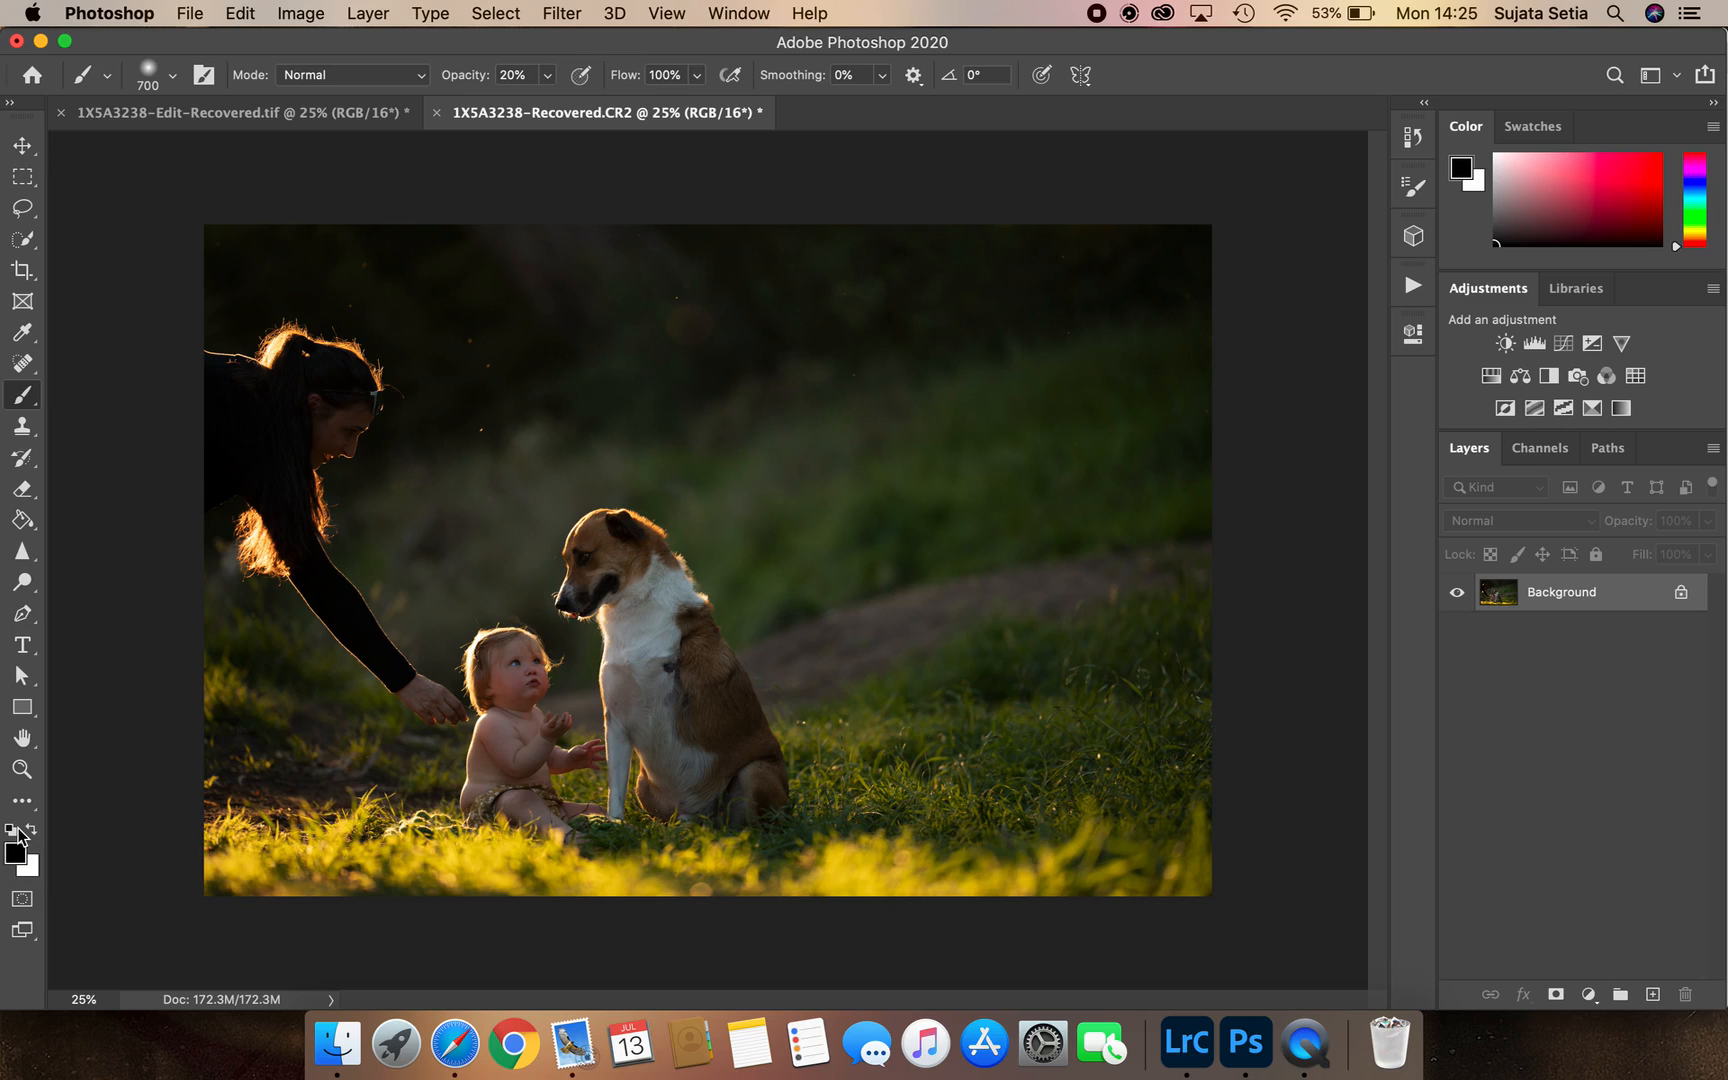
mouse_move(962, 605)
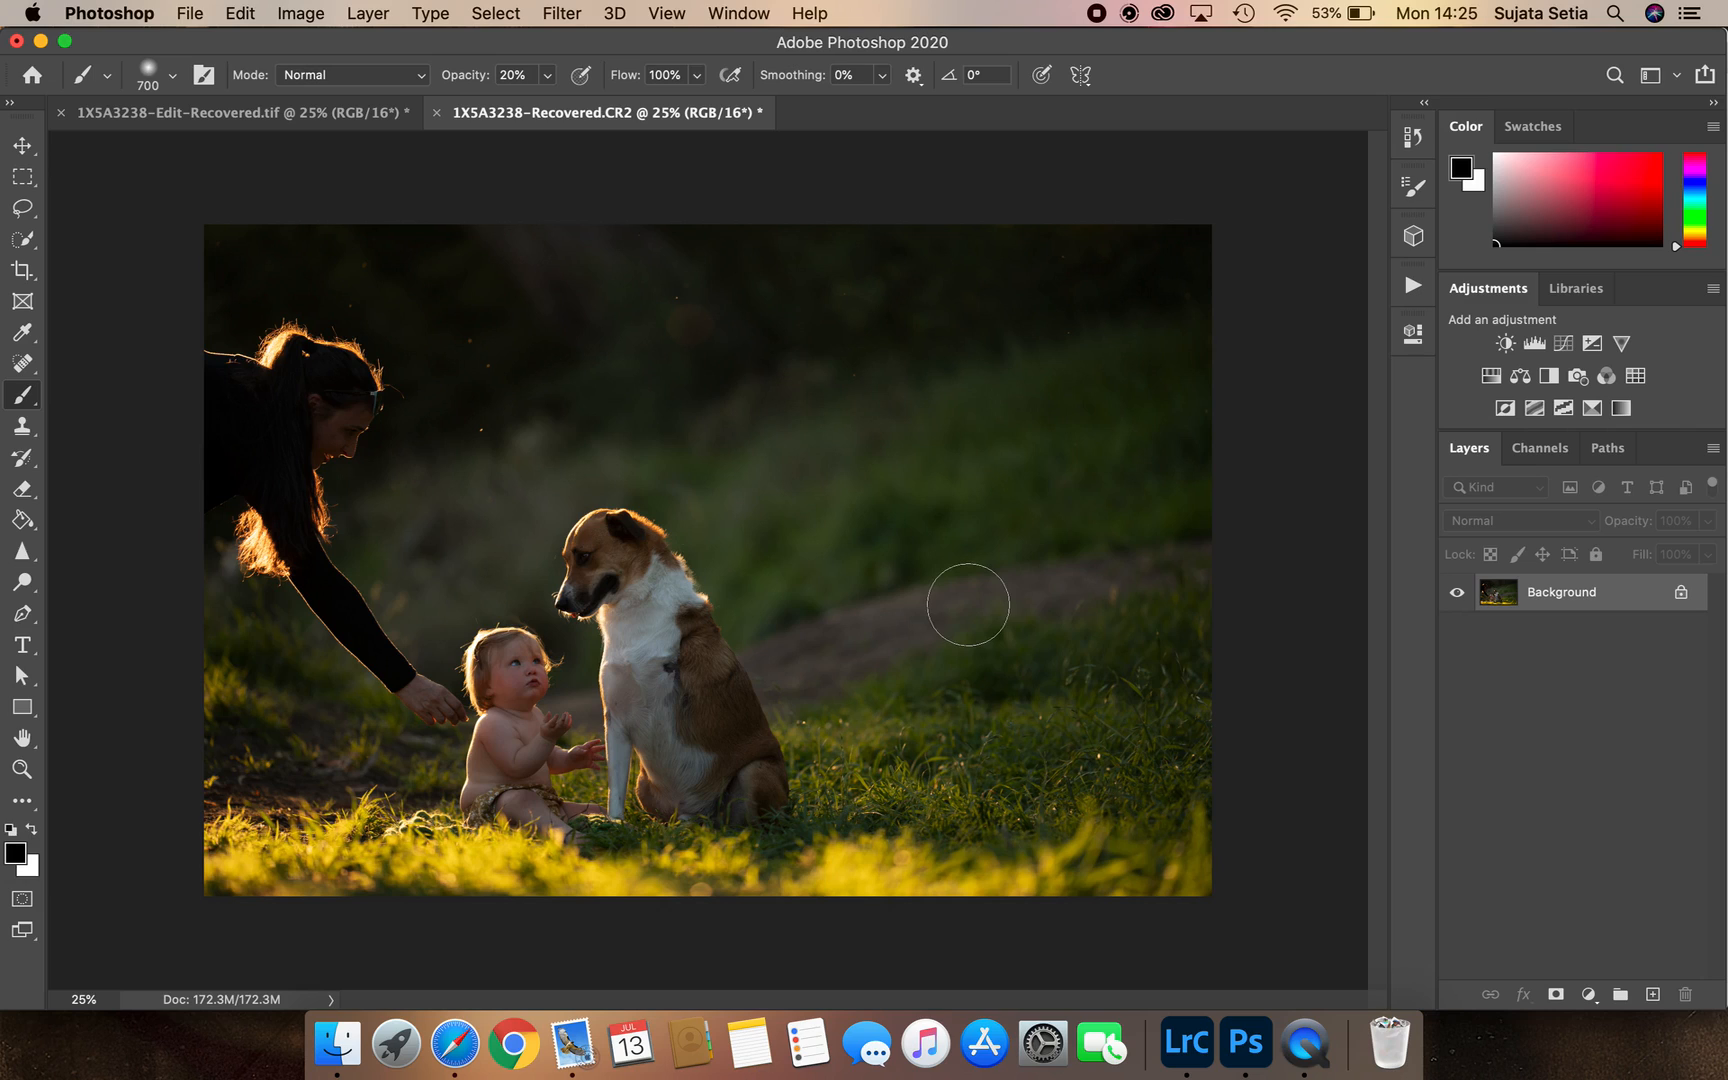
mouse_move(1413, 283)
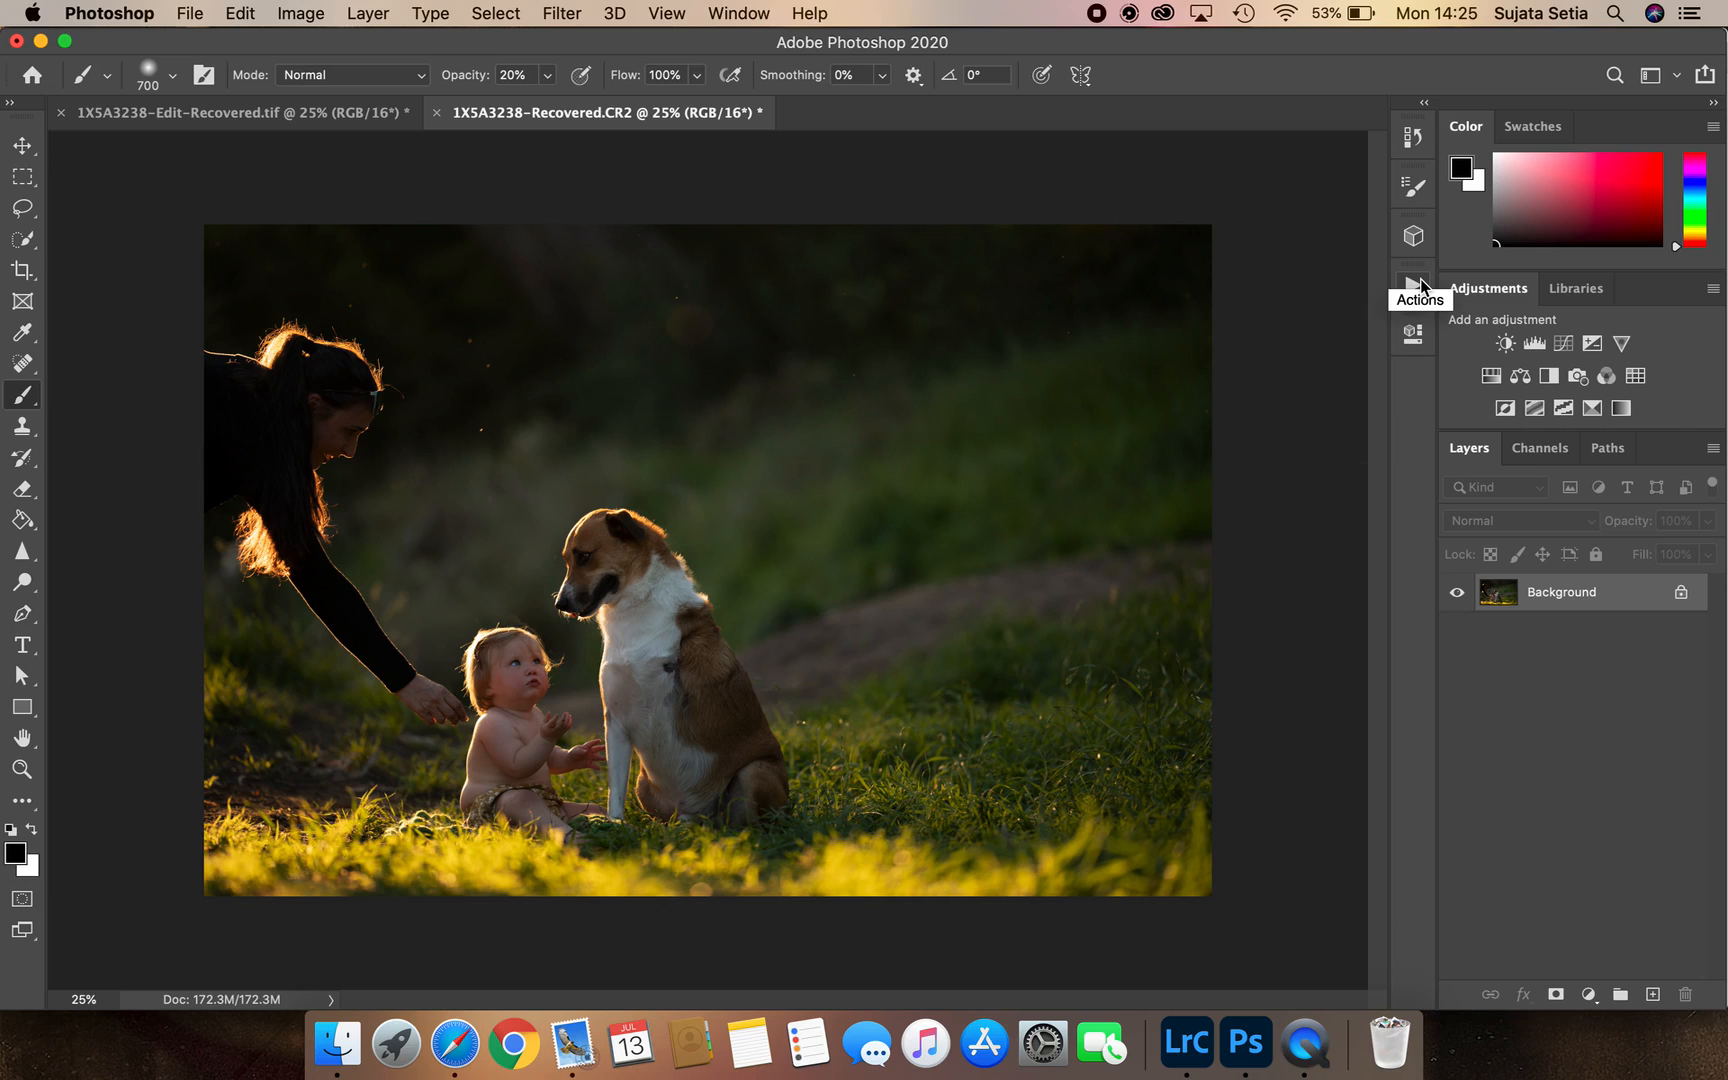
mouse_move(455, 1057)
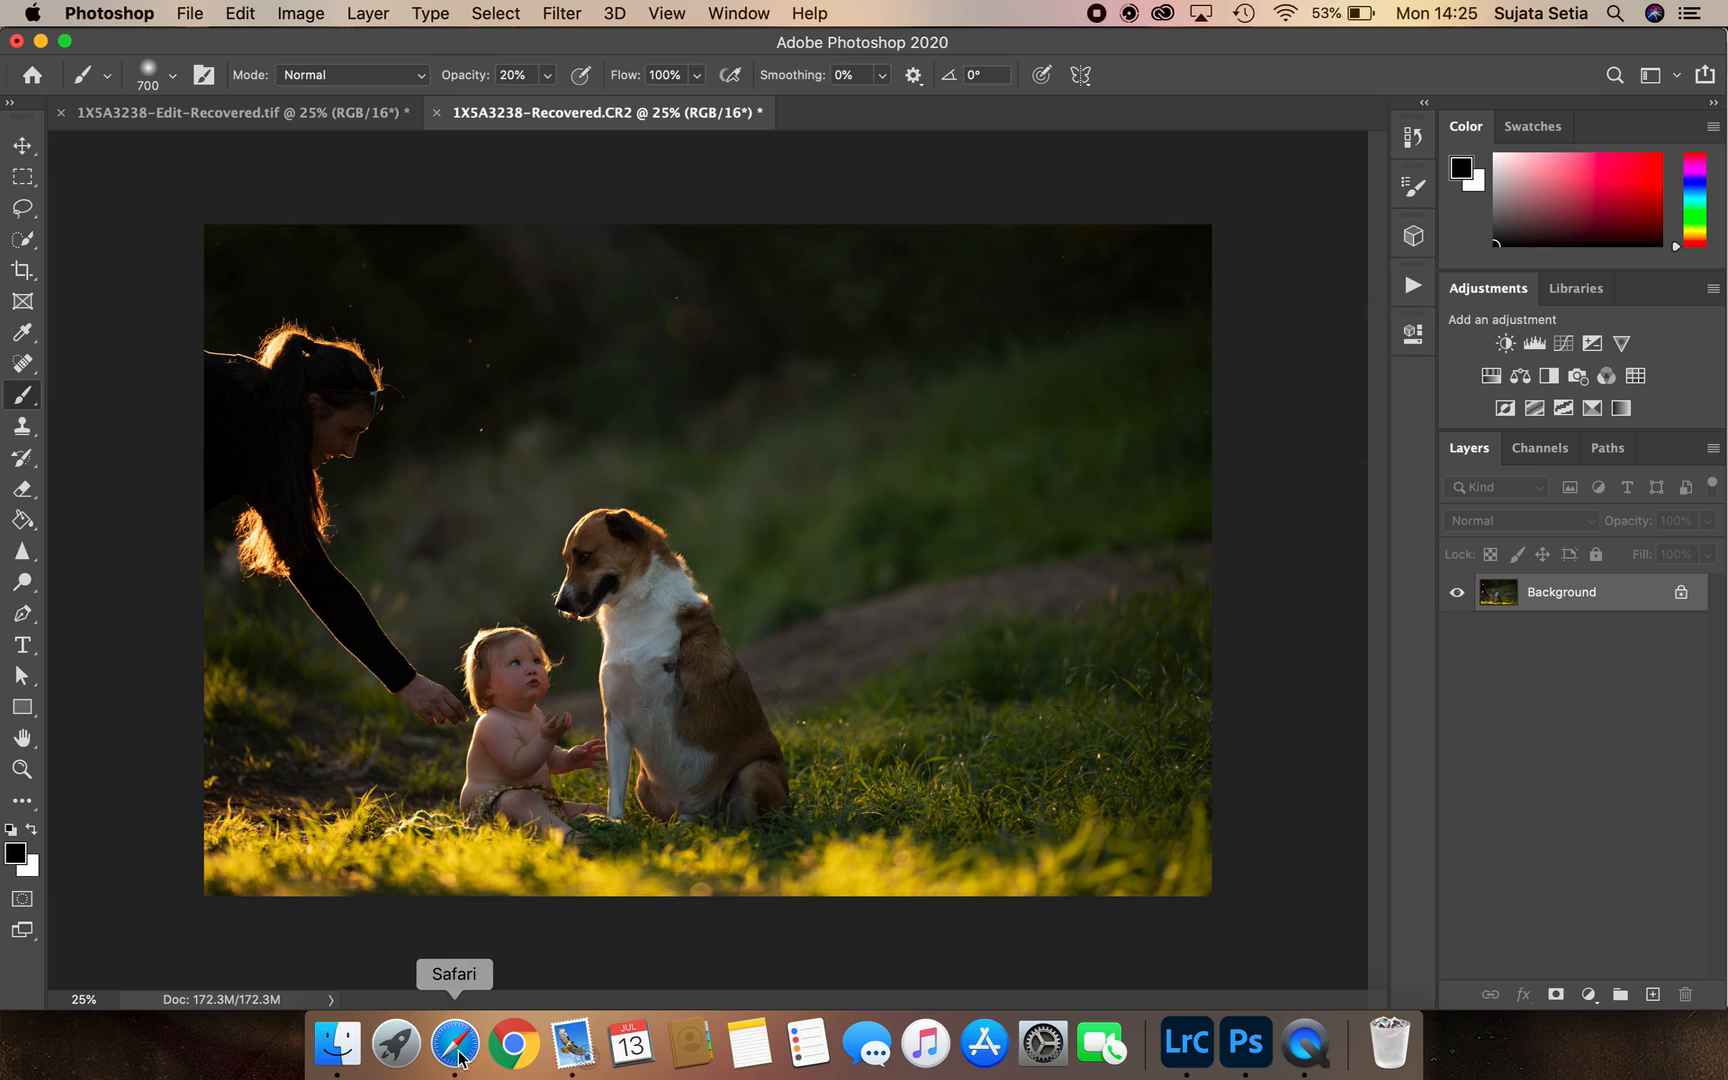
Browse to the Fine-Art Action Set card in Safari, then return to Photoshop
click(450, 1051)
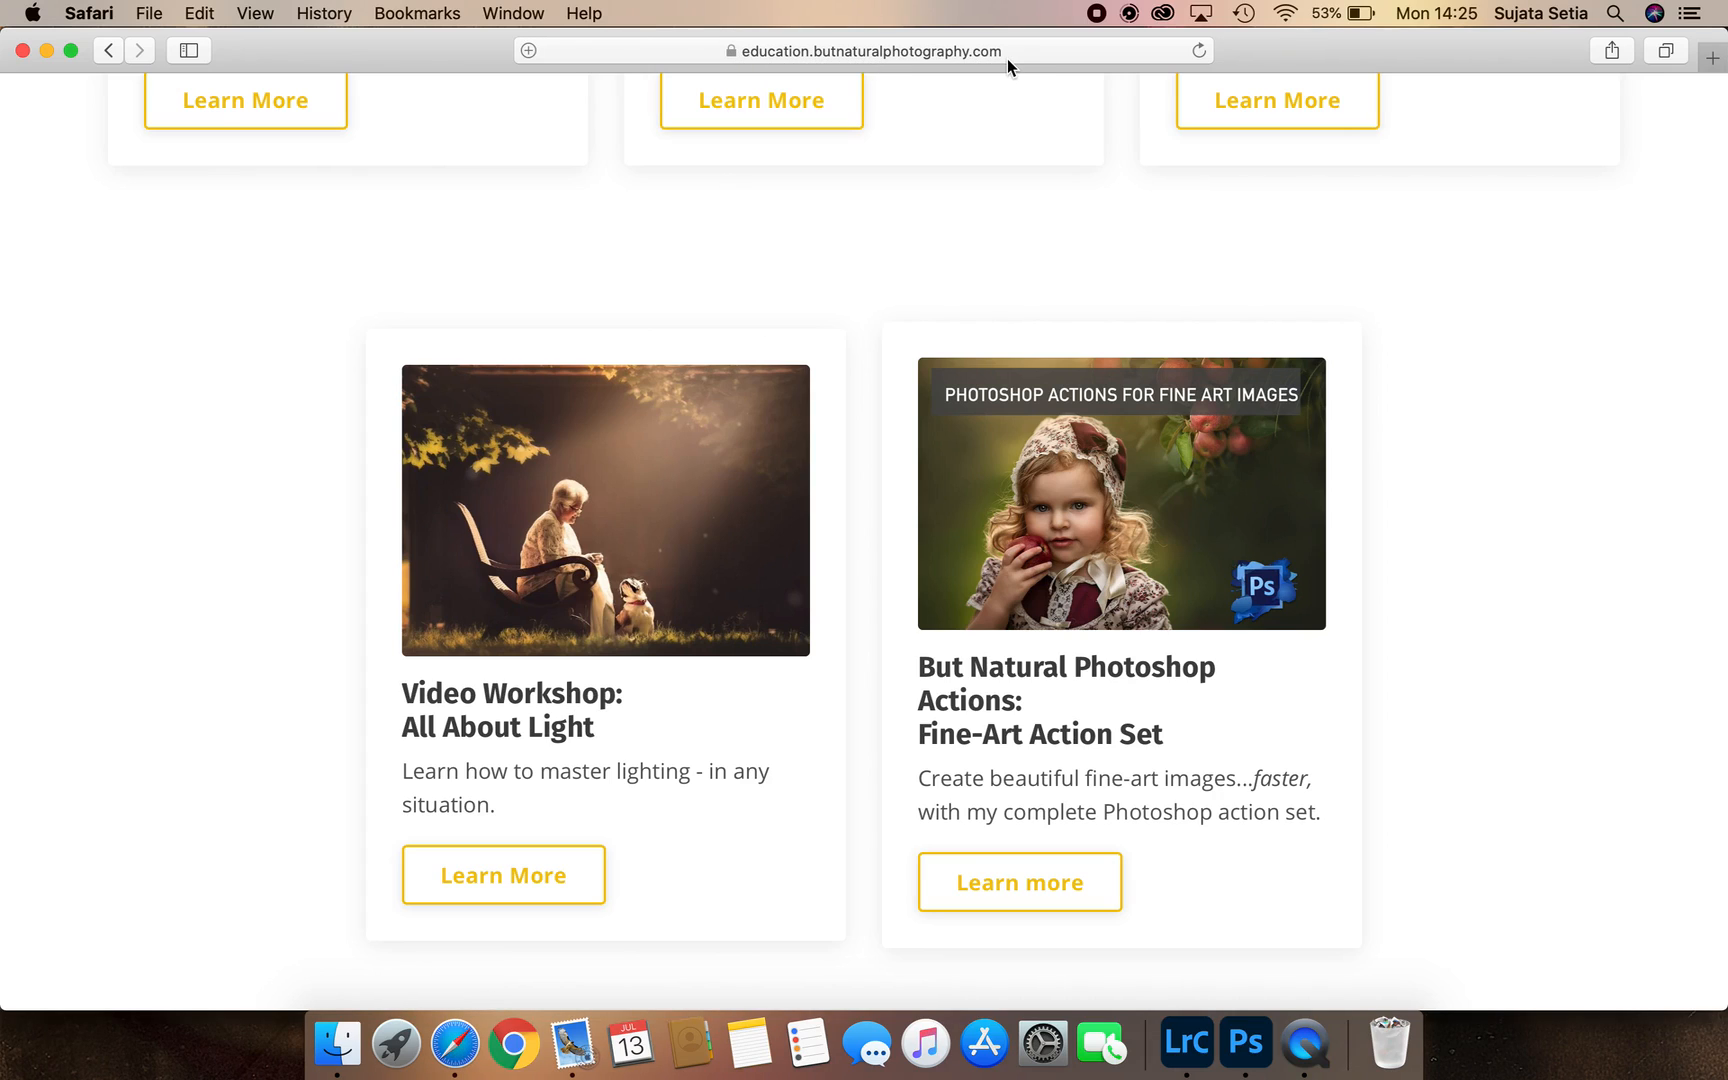
scroll(up, 3)
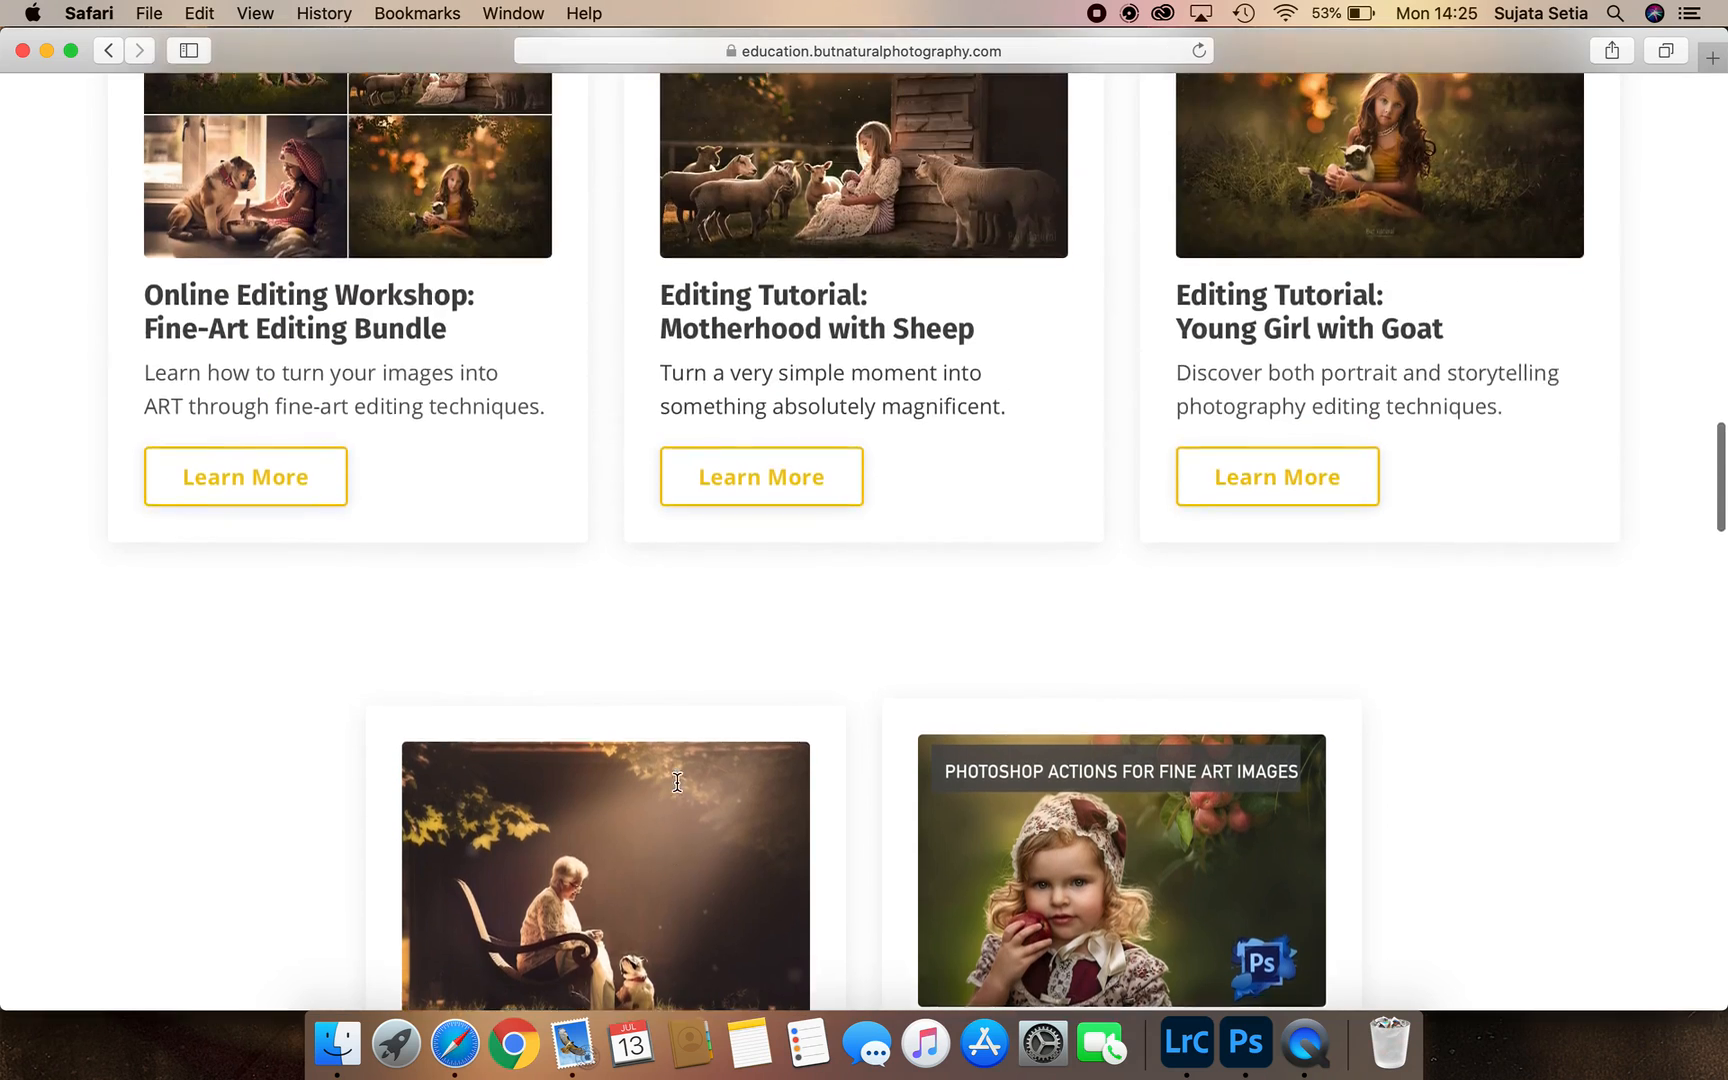
scroll(down, 3)
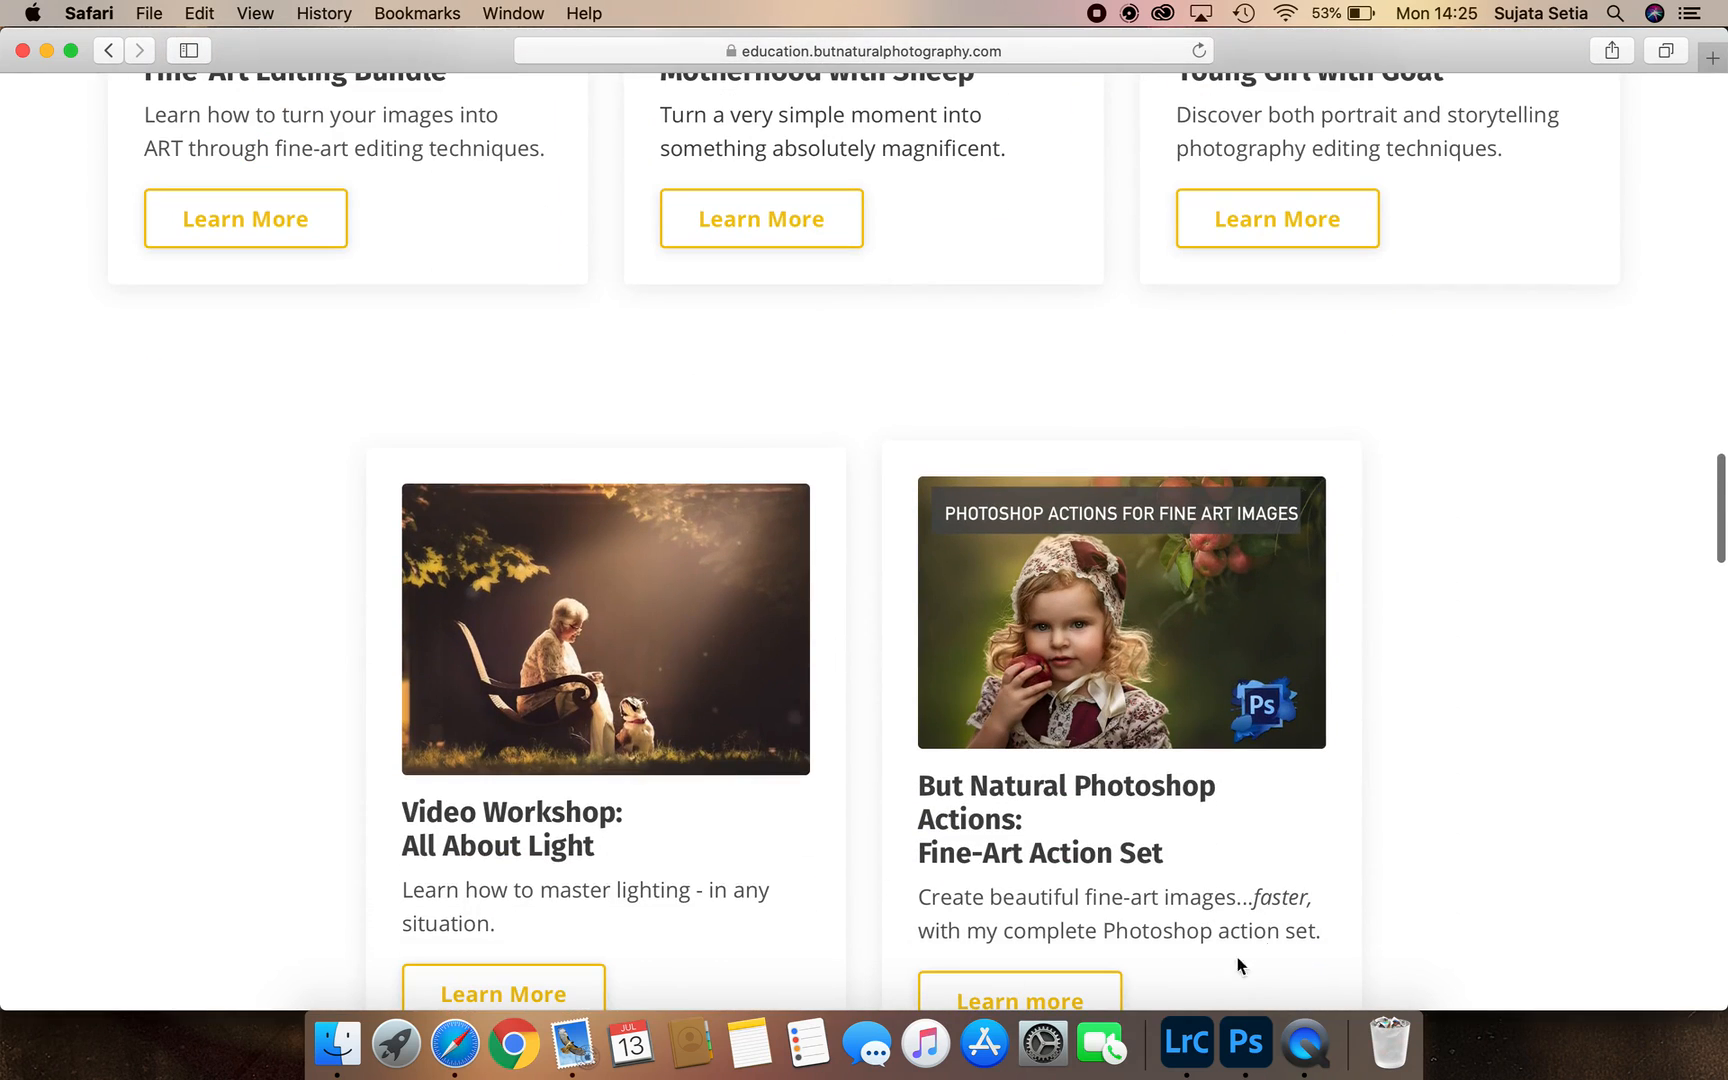
click(1246, 1042)
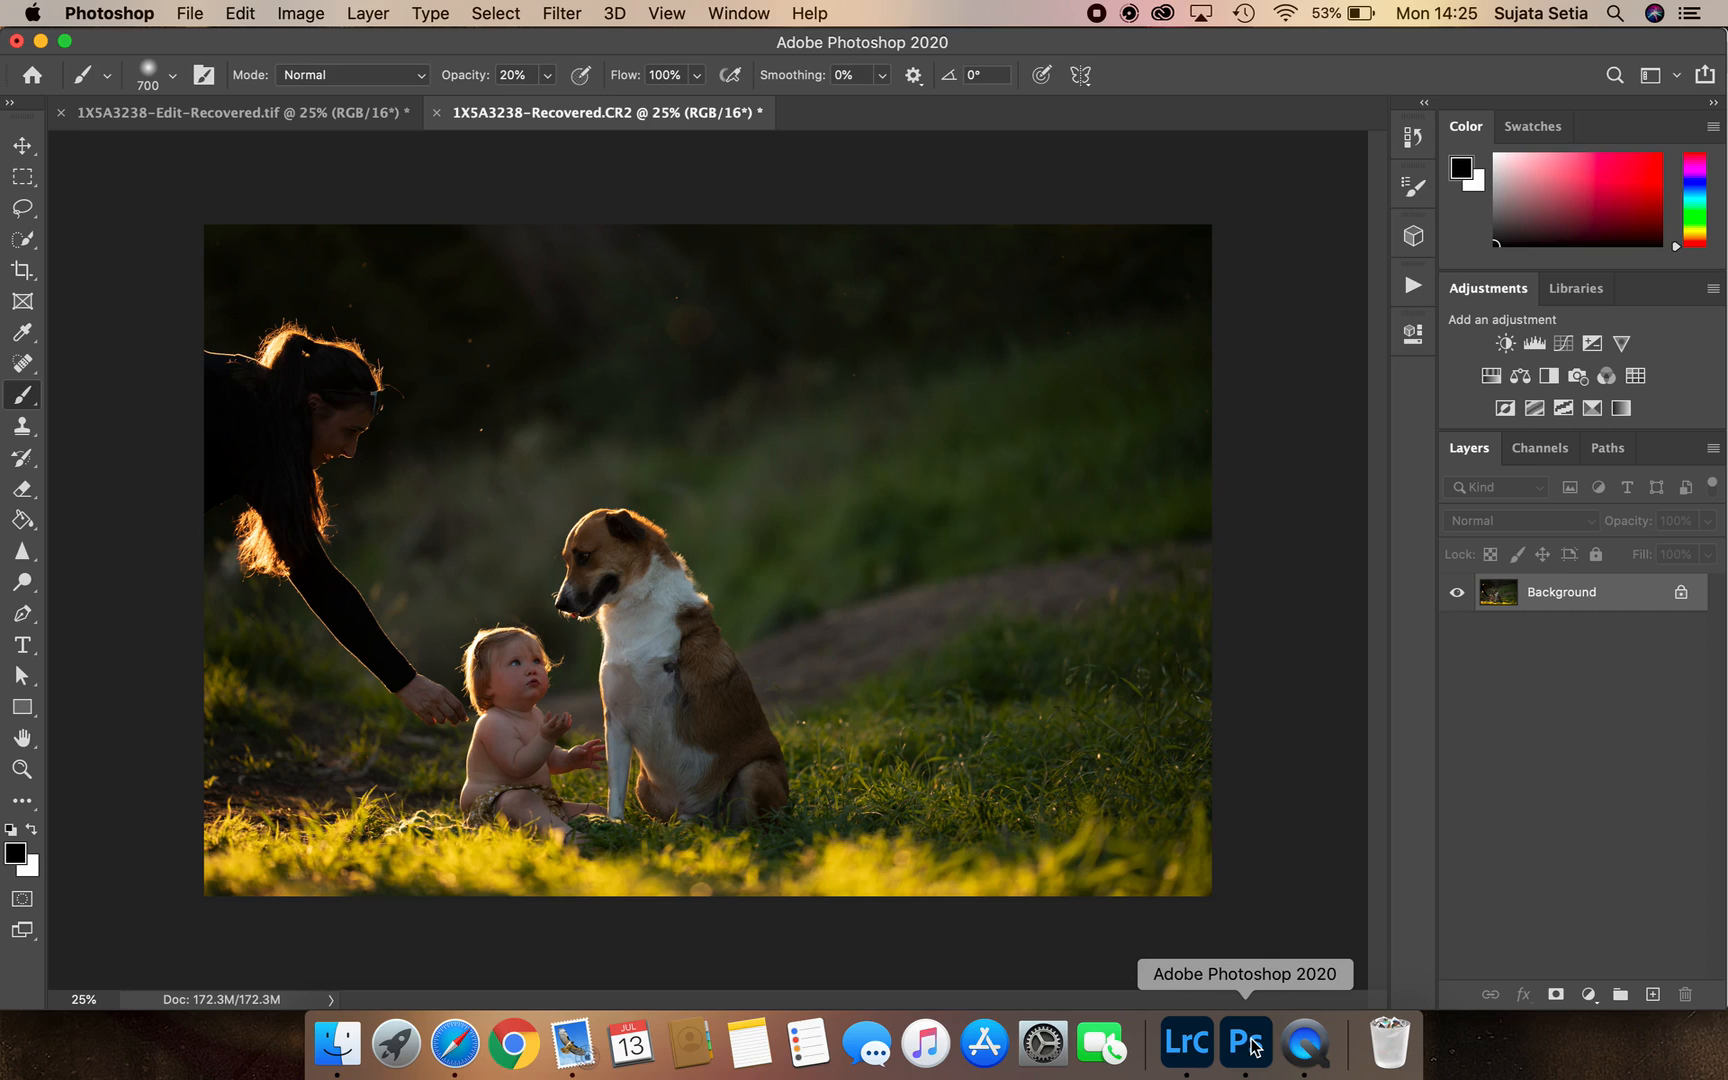
Play the BNP set's Sun burst action to add a Gradient Fill glow, then collapse the Actions panel
click(1412, 283)
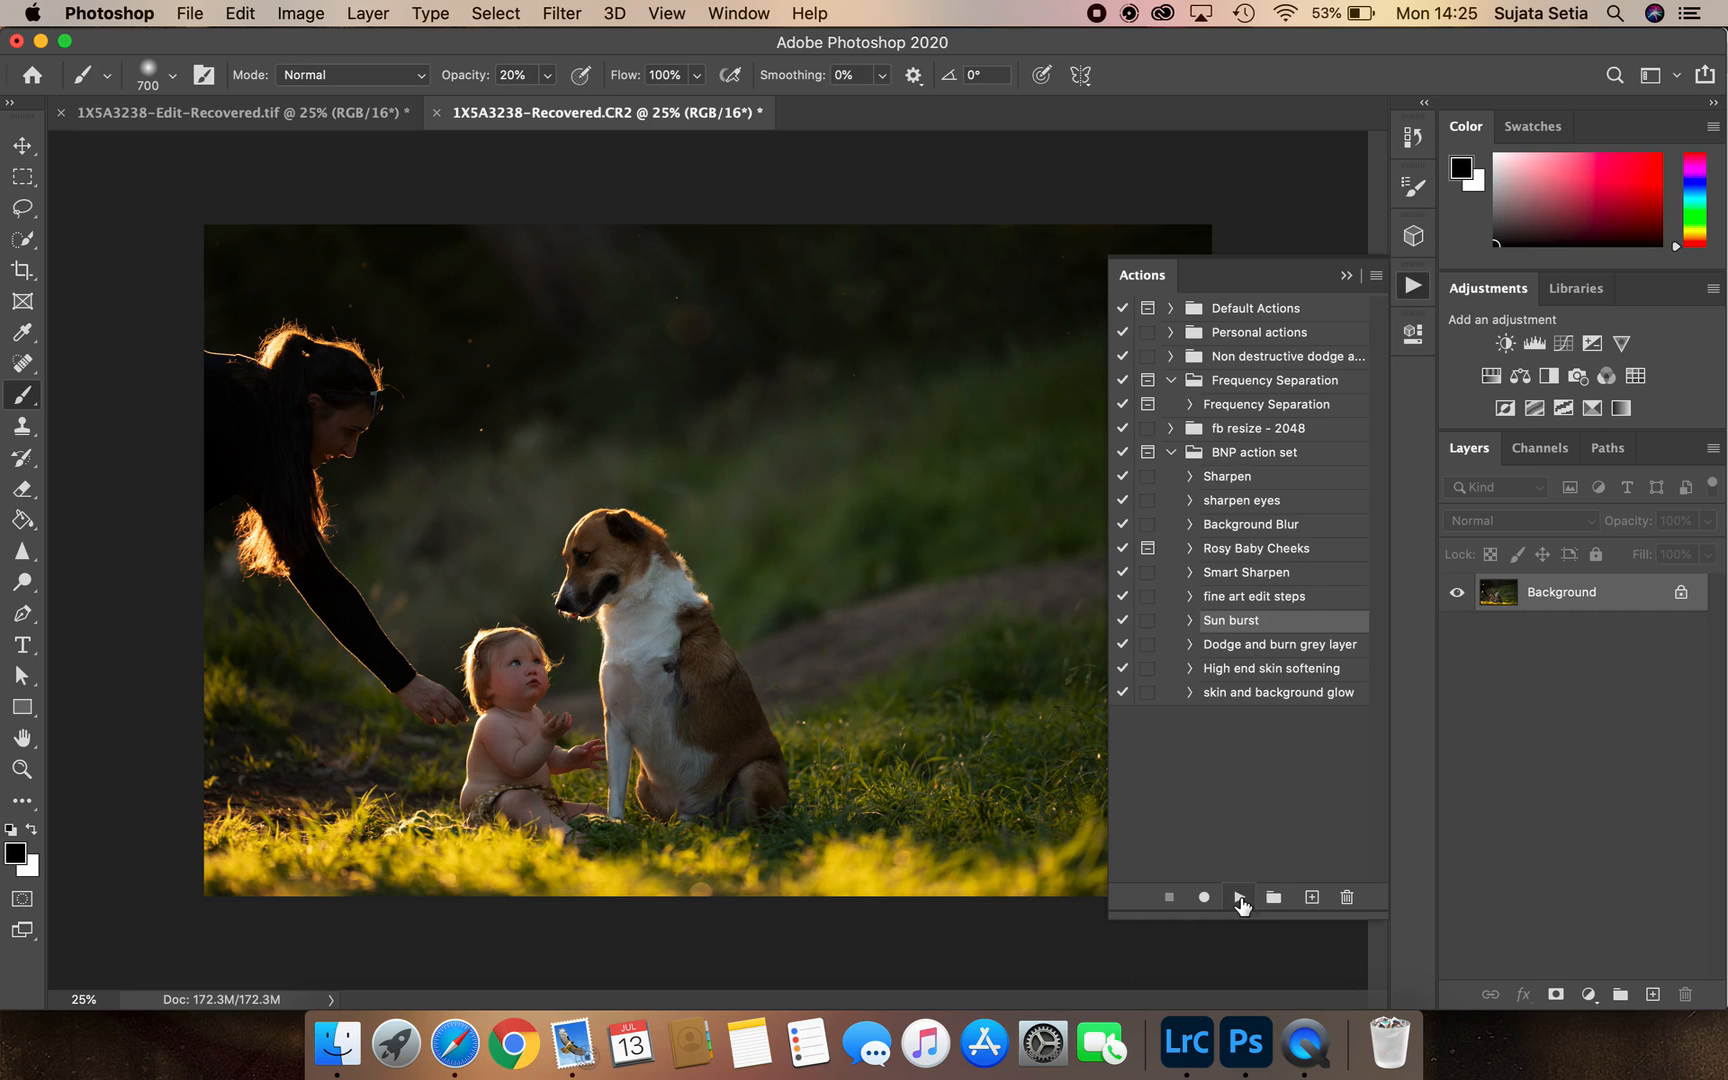
click(1238, 897)
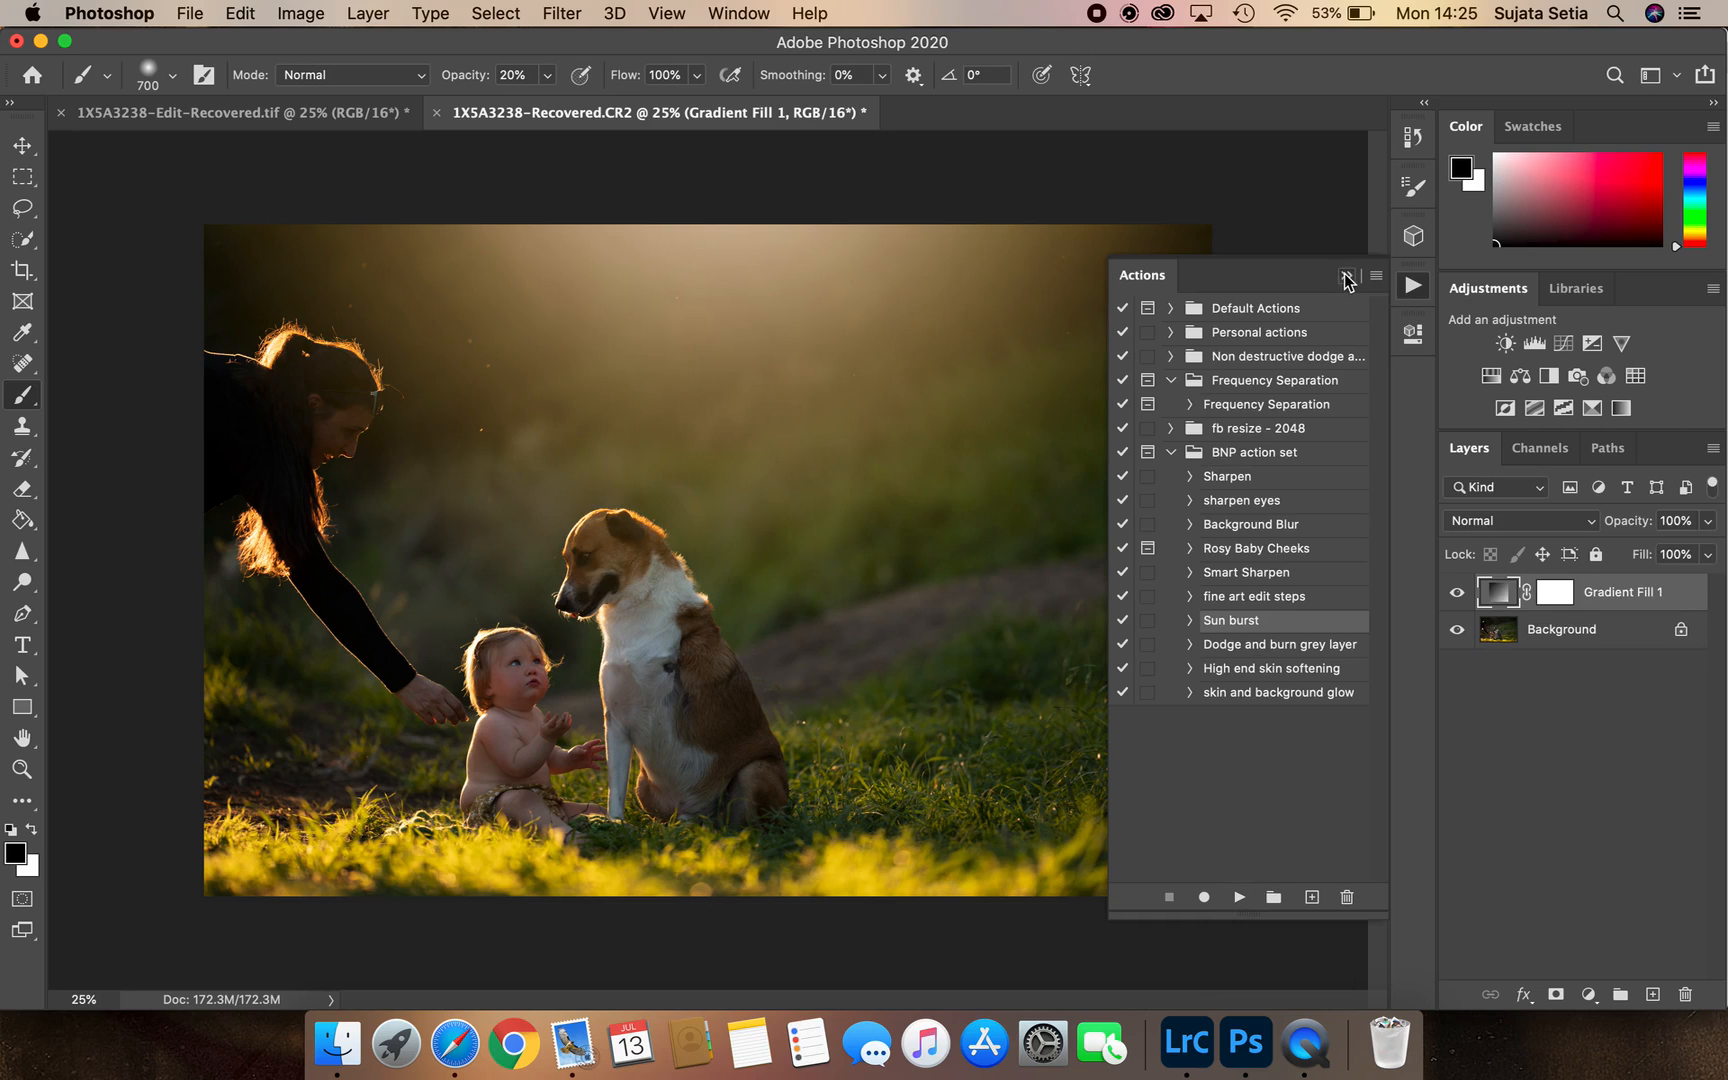
click(1347, 276)
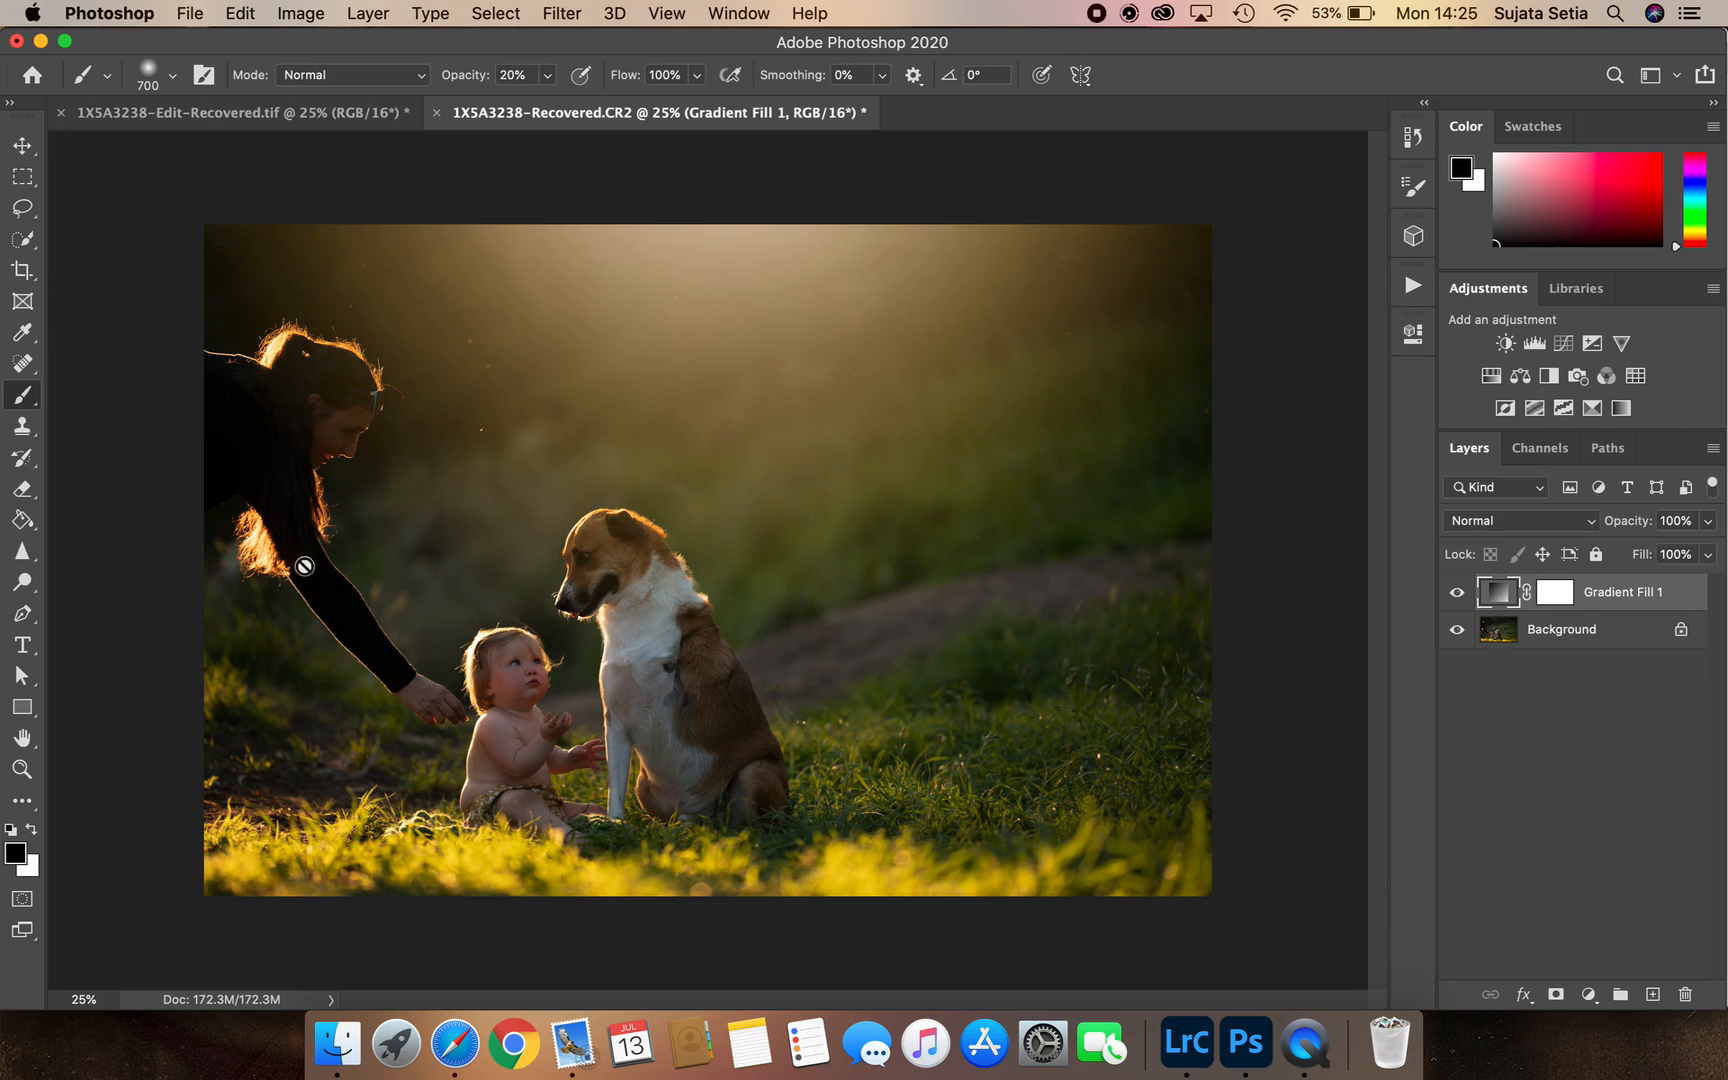
mouse_move(821, 691)
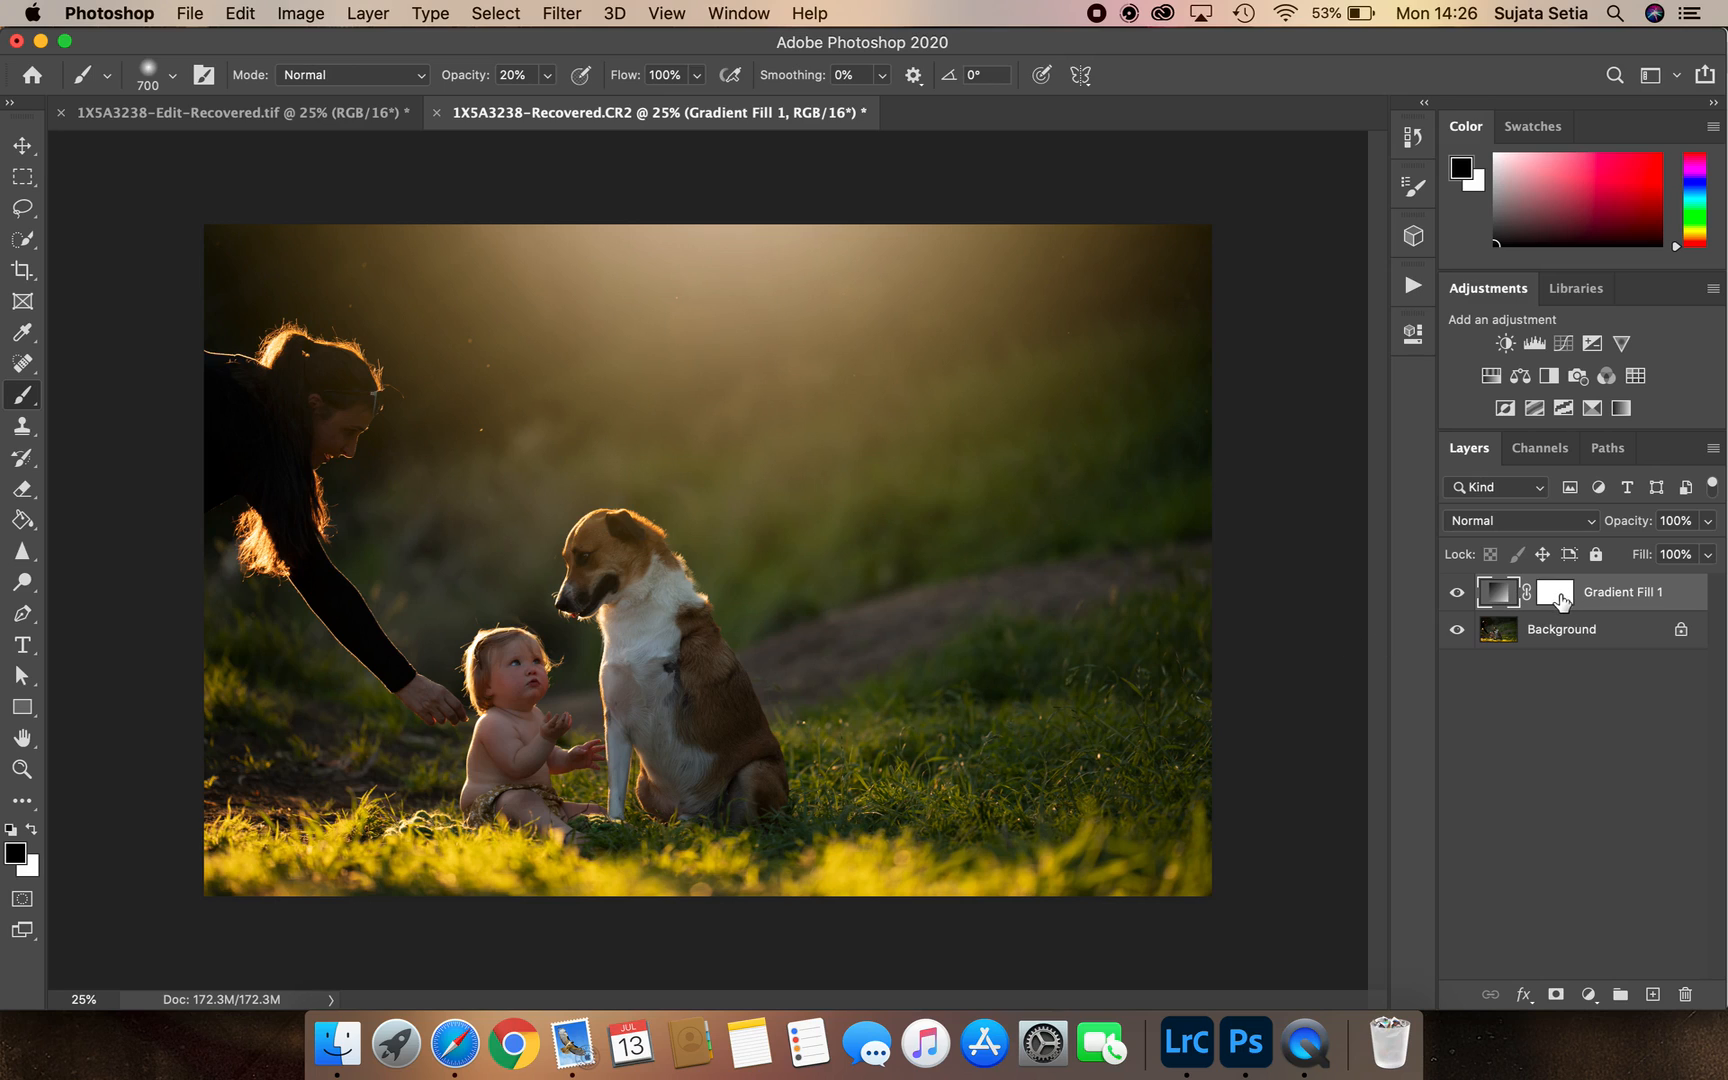
Paint the Gradient Fill 1 mask black into a diagonal sunbeam, then hide that layer
click(1555, 592)
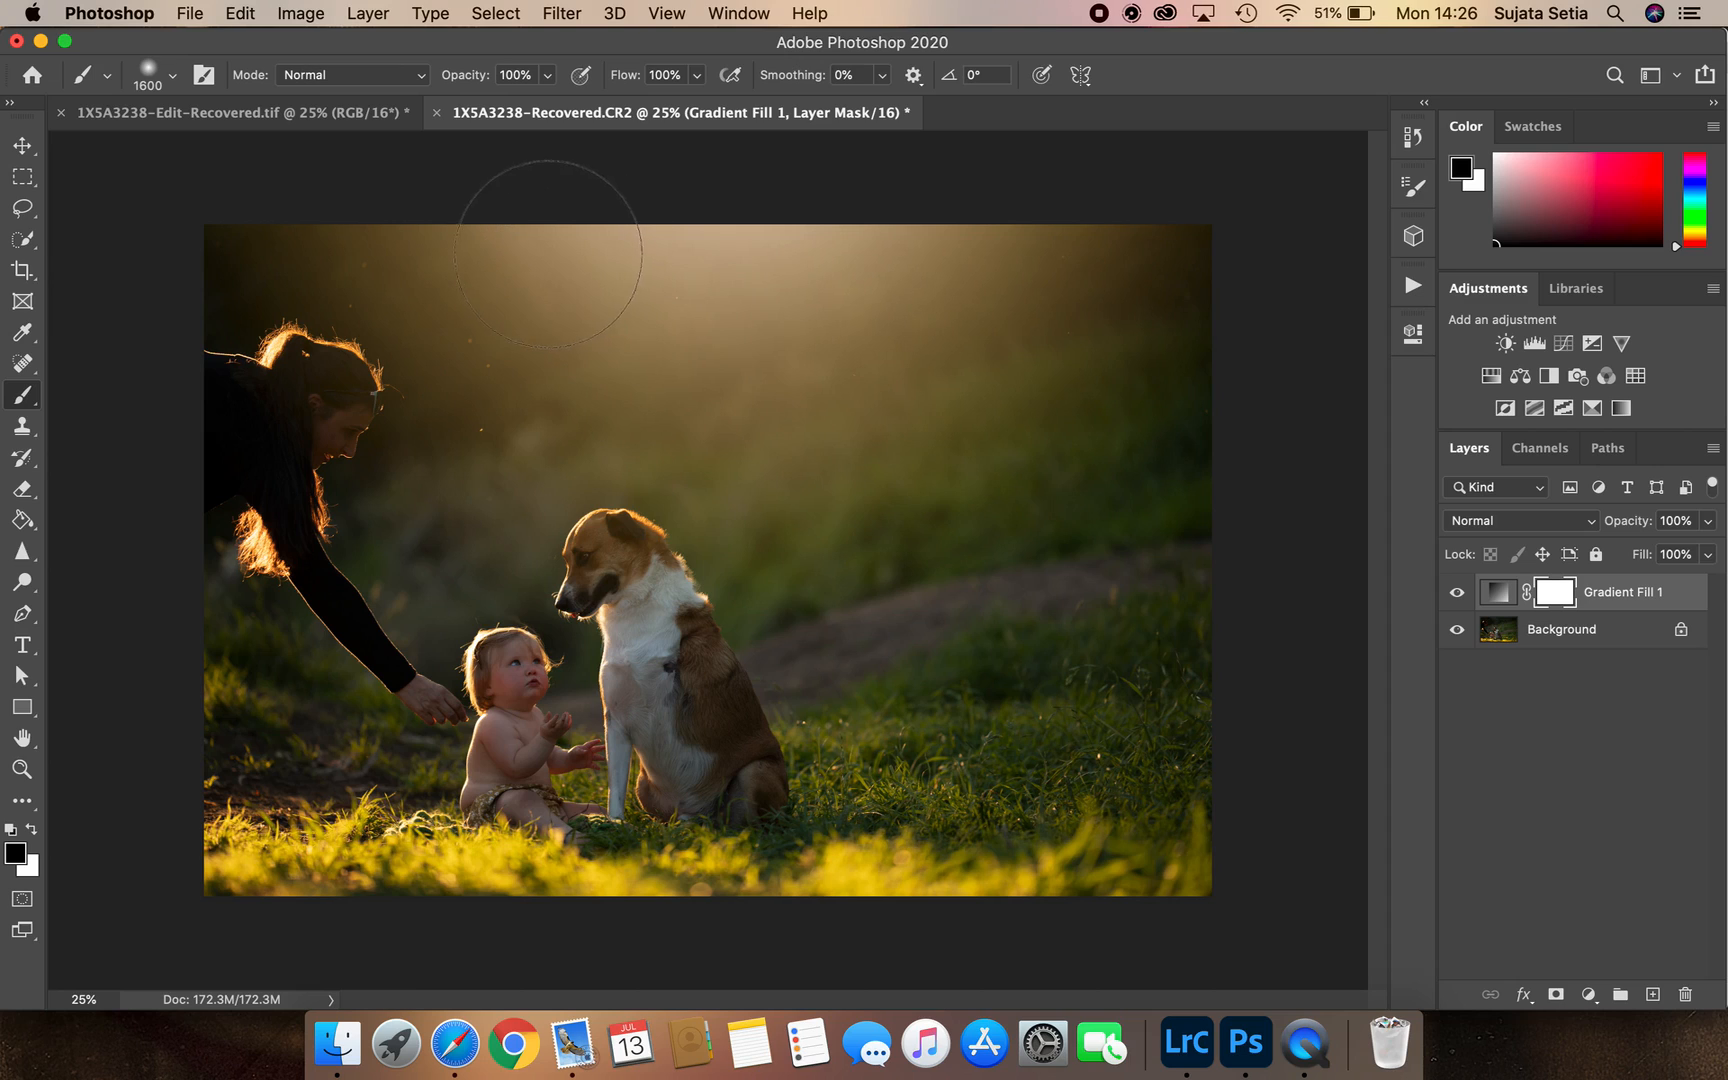
mouse_move(50, 567)
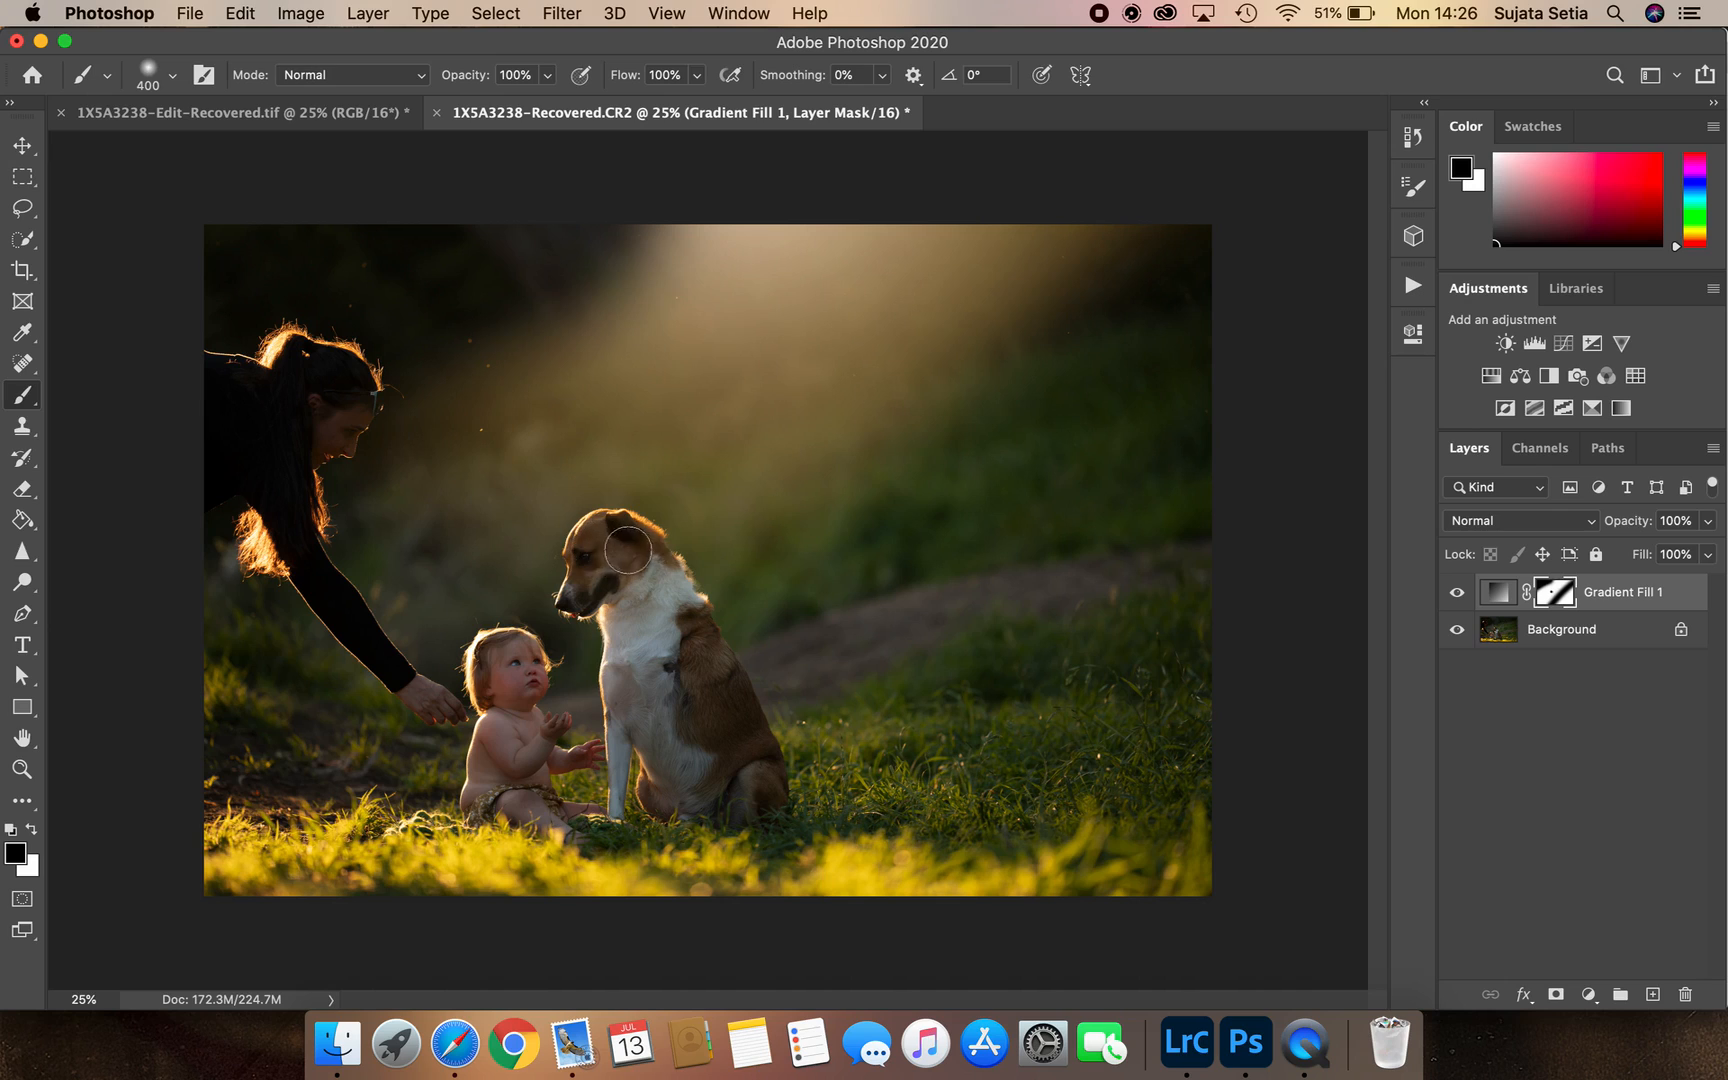
mouse_move(630, 569)
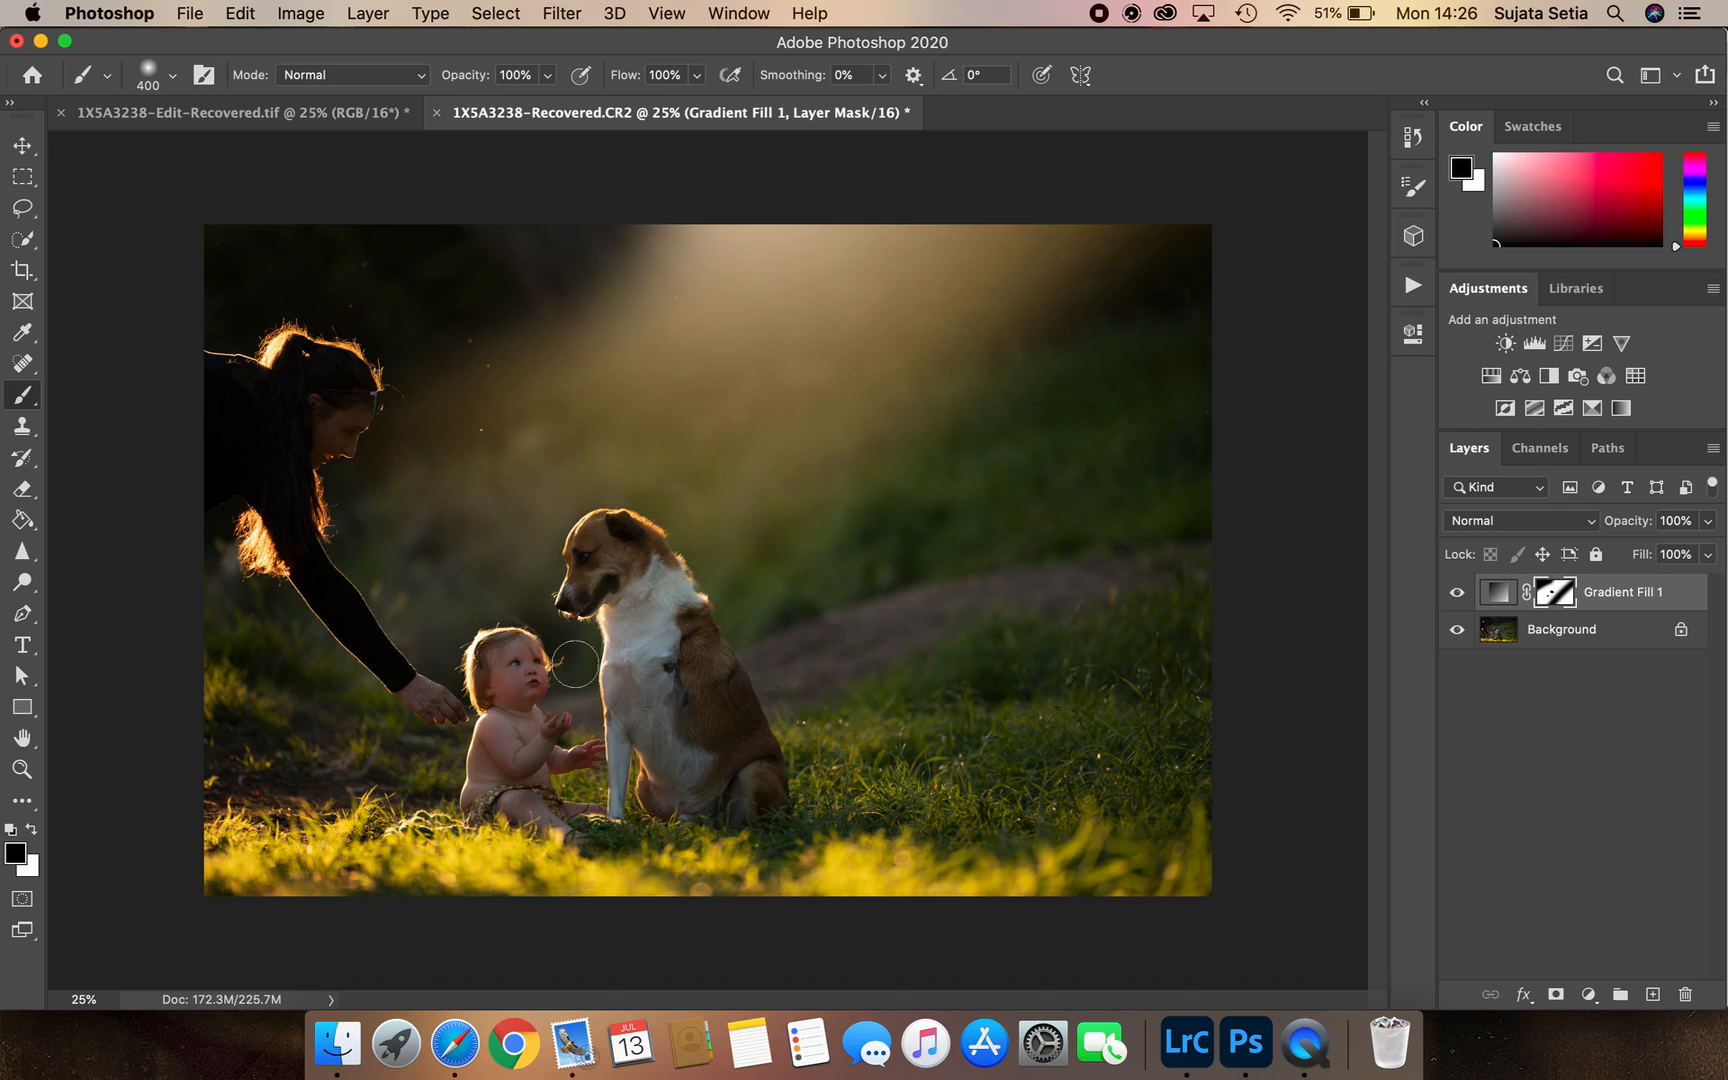
click(1457, 592)
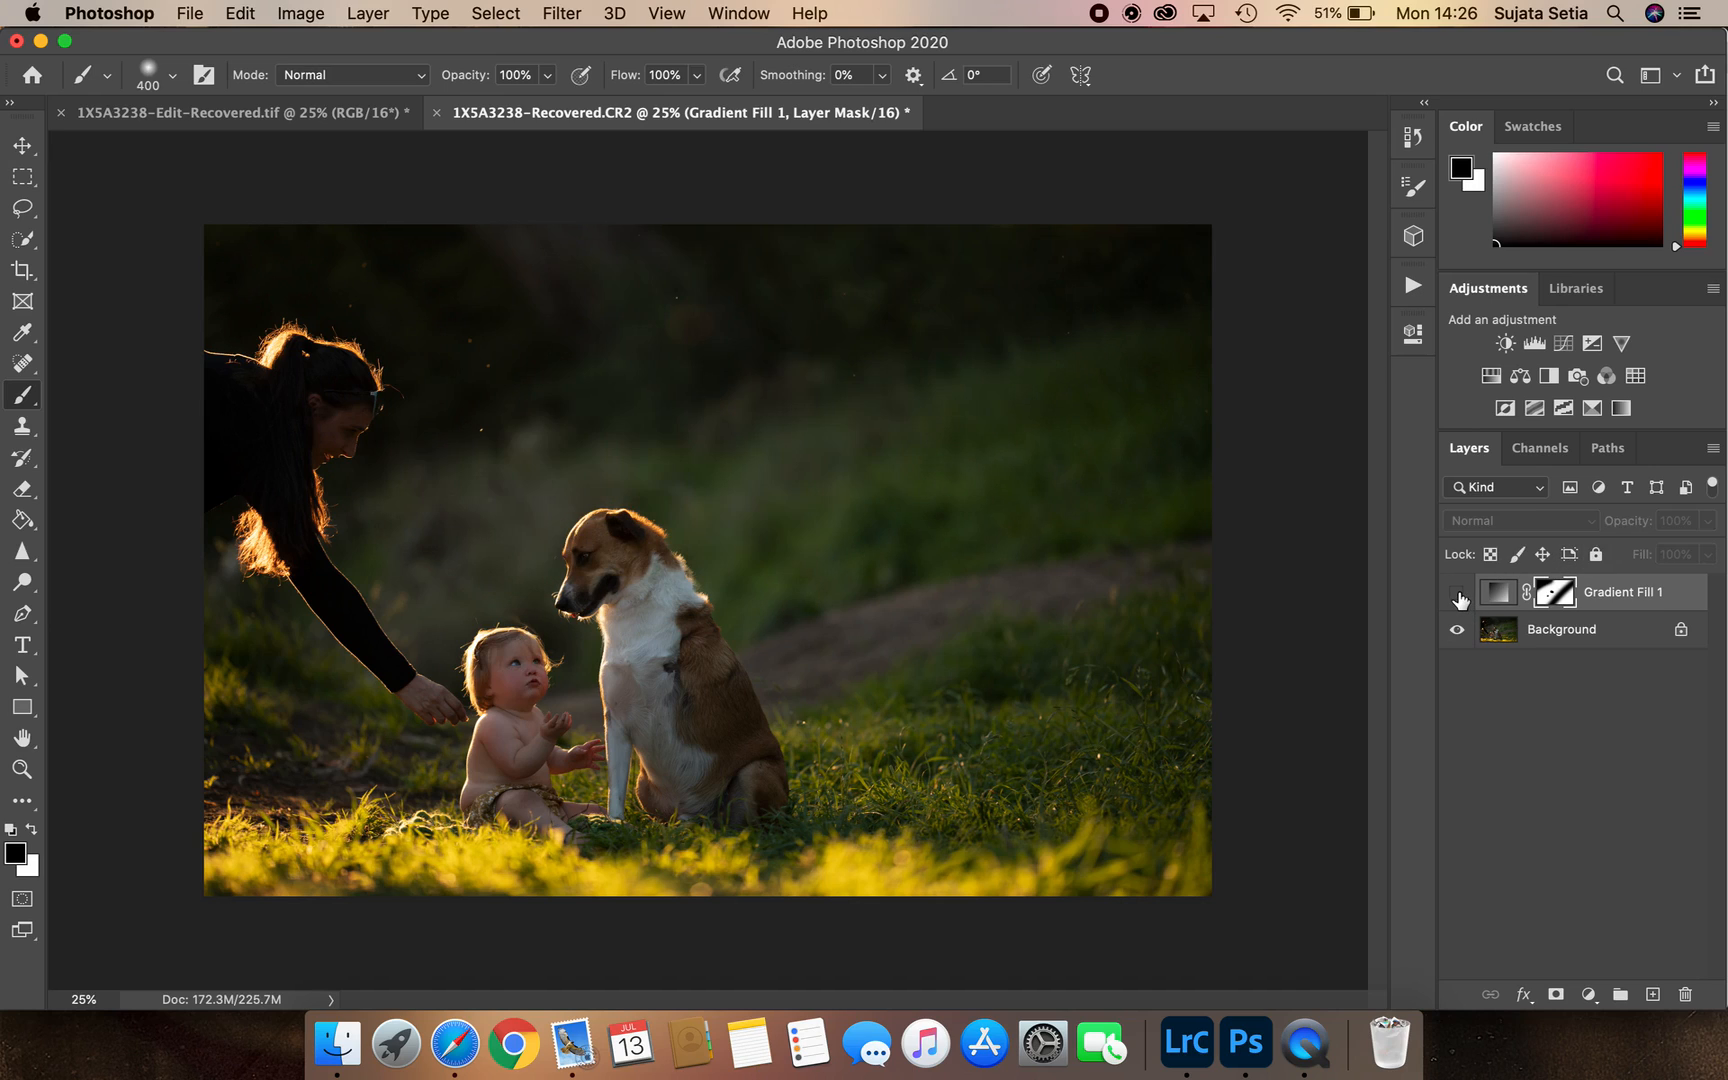
Toggle Gradient Fill 1 visibility to compare before and after, leaving the sunbeam shown
click(1457, 592)
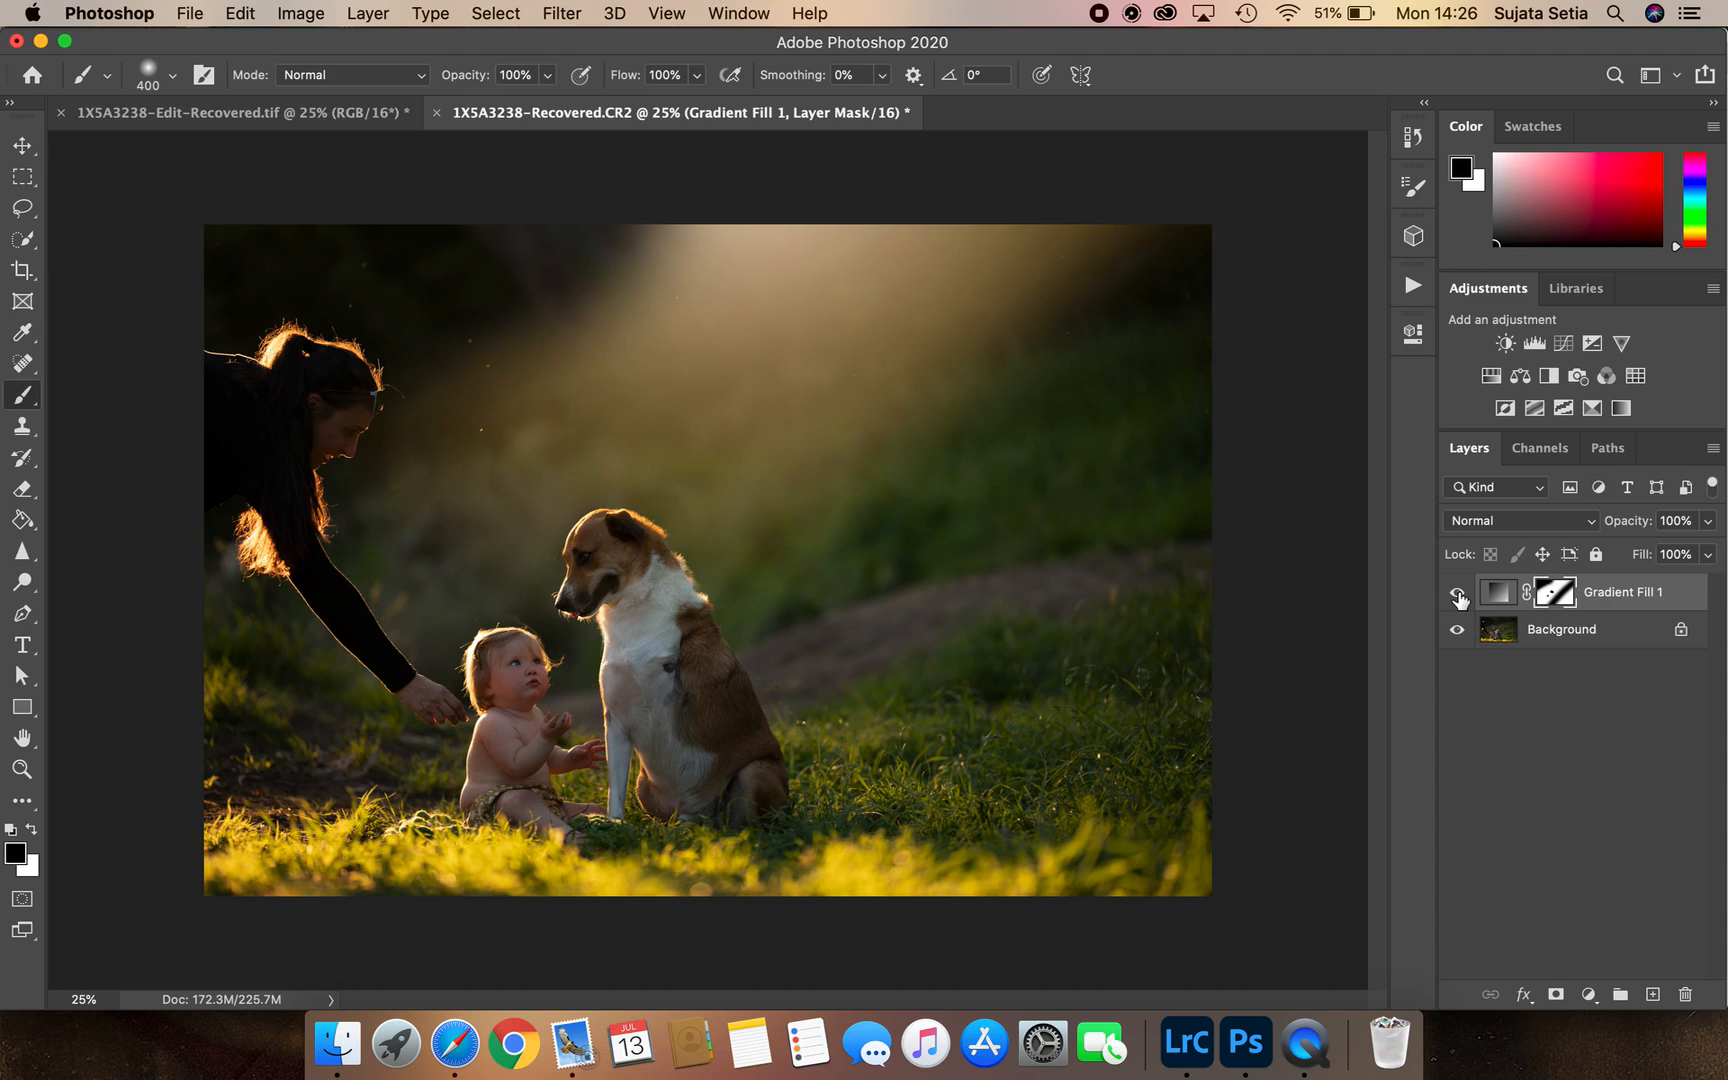
click(1457, 592)
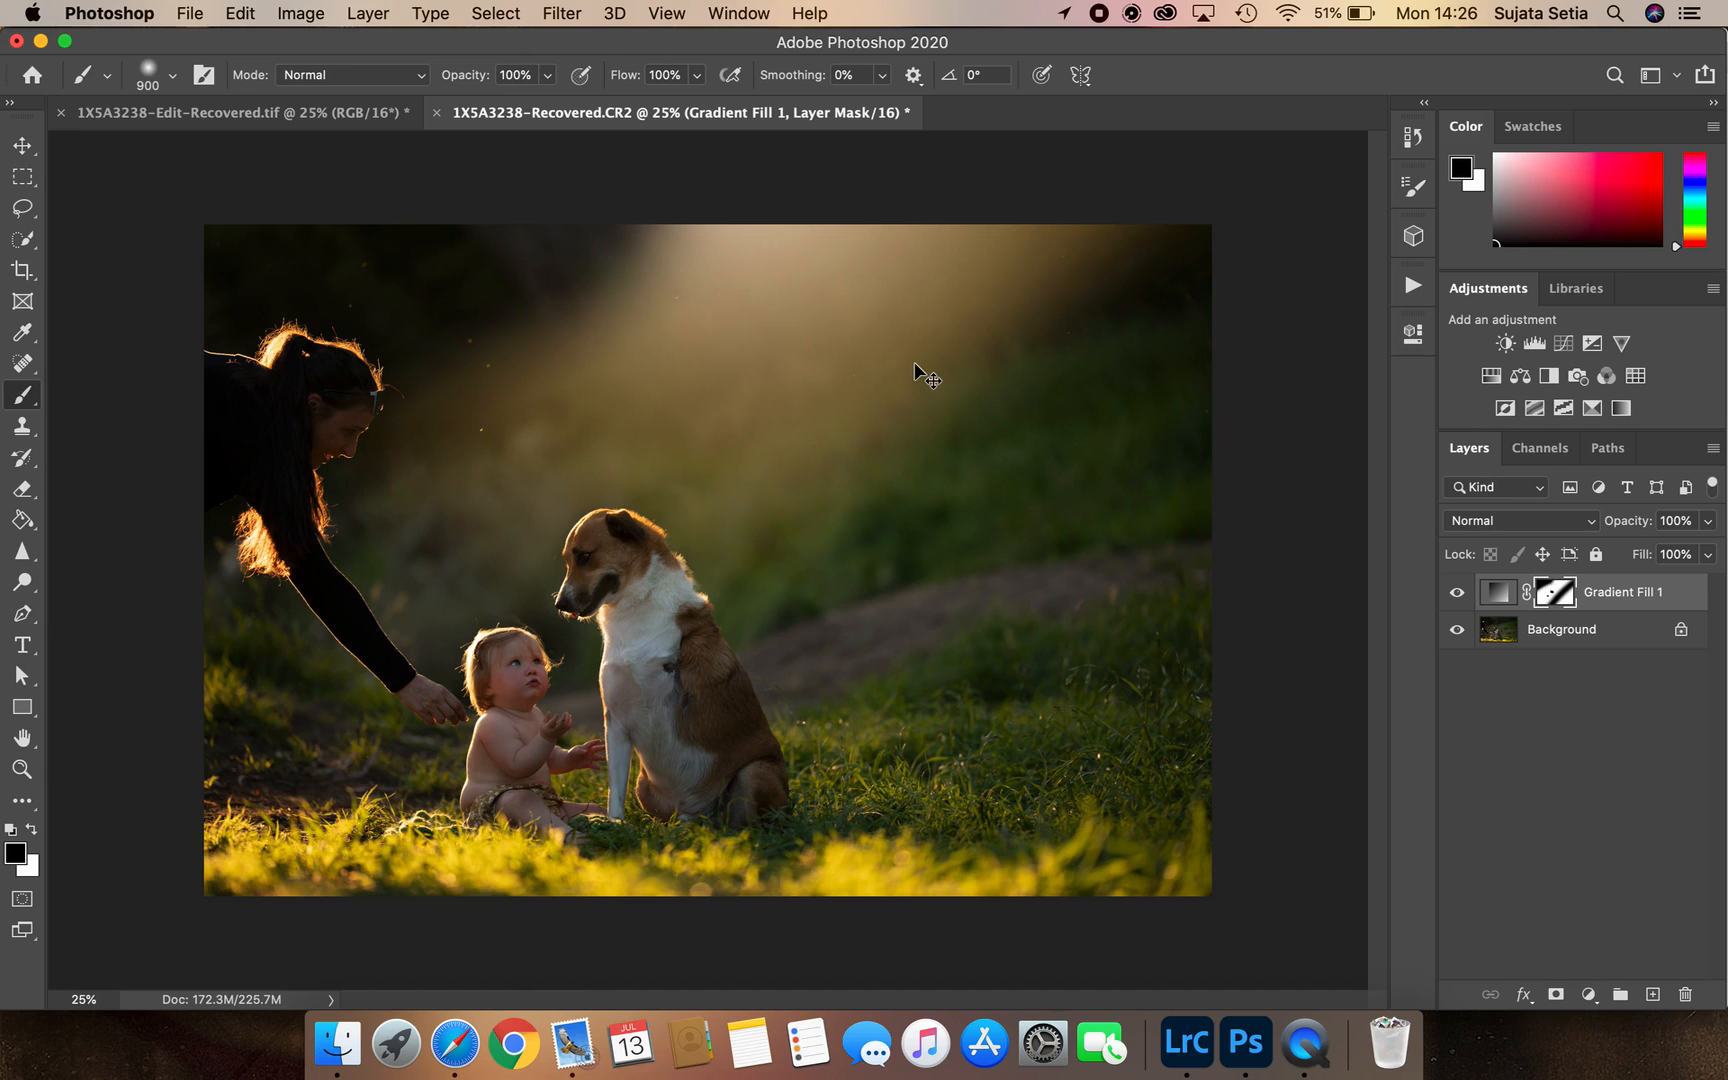
Paint diagonal ray streaks into the Gradient Fill 1 mask at 29% brush opacity, then hide the layer
click(237, 13)
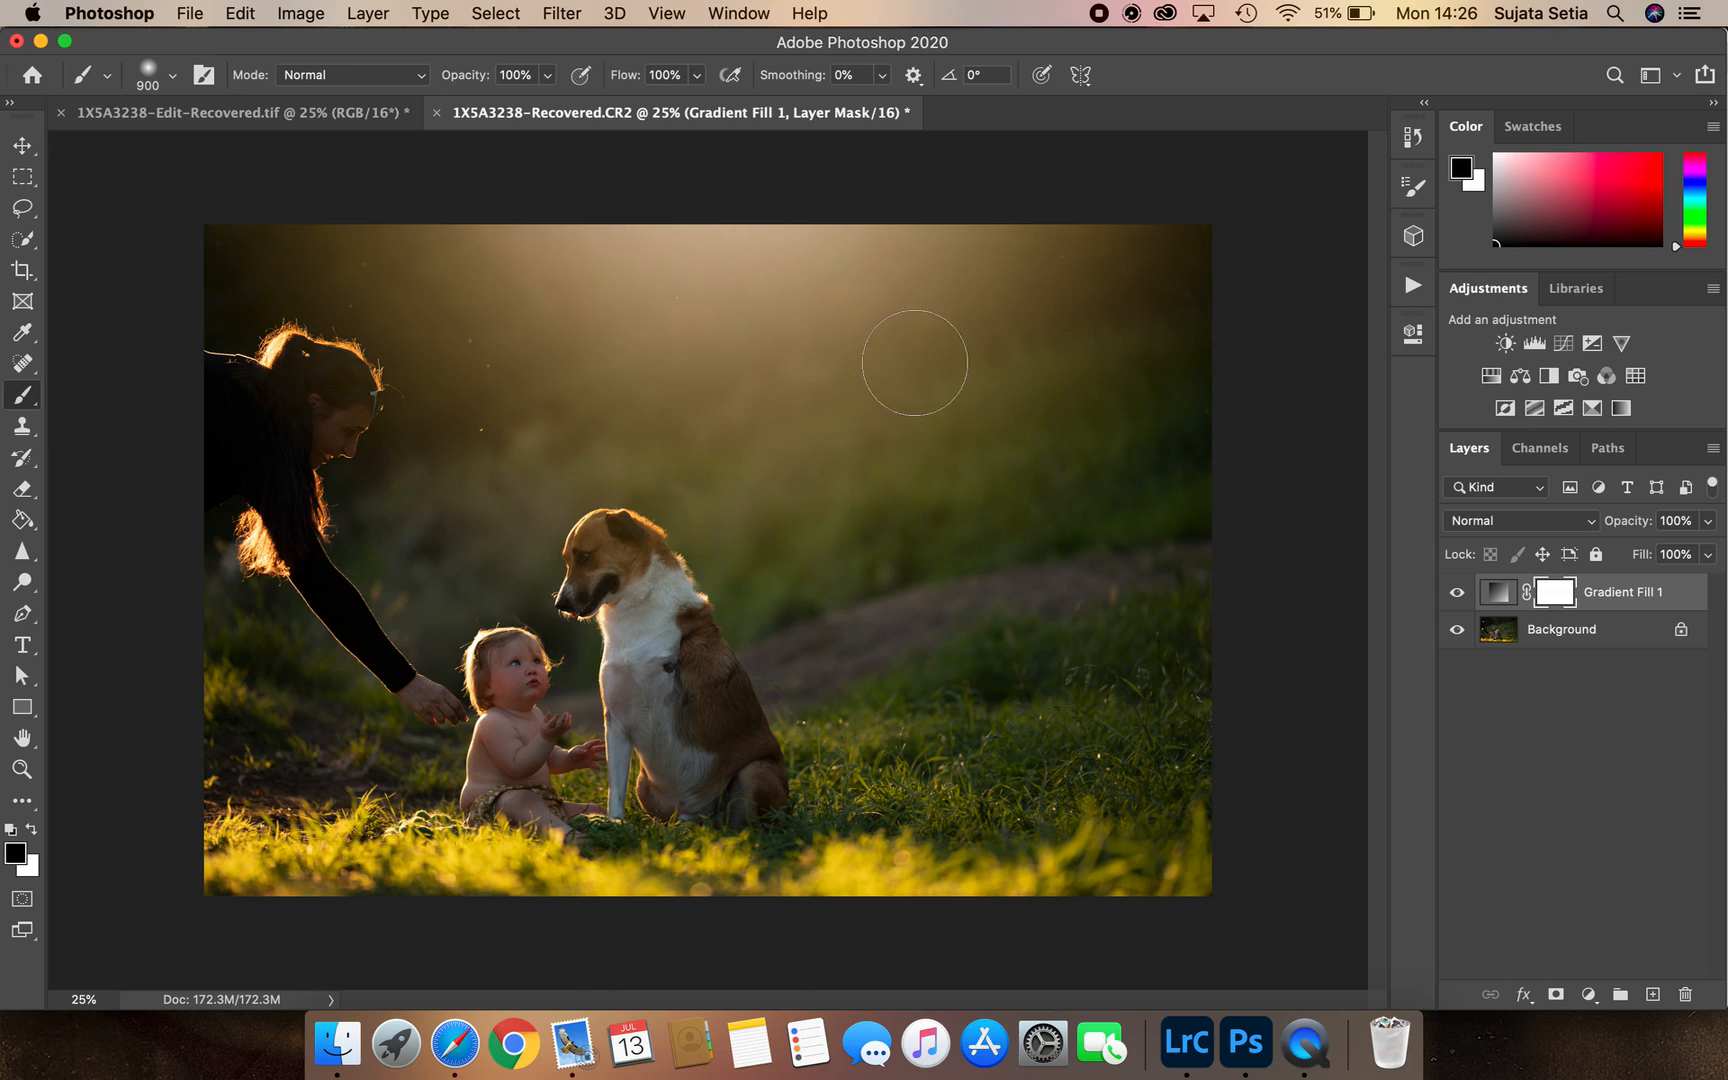
click(514, 75)
text(29)
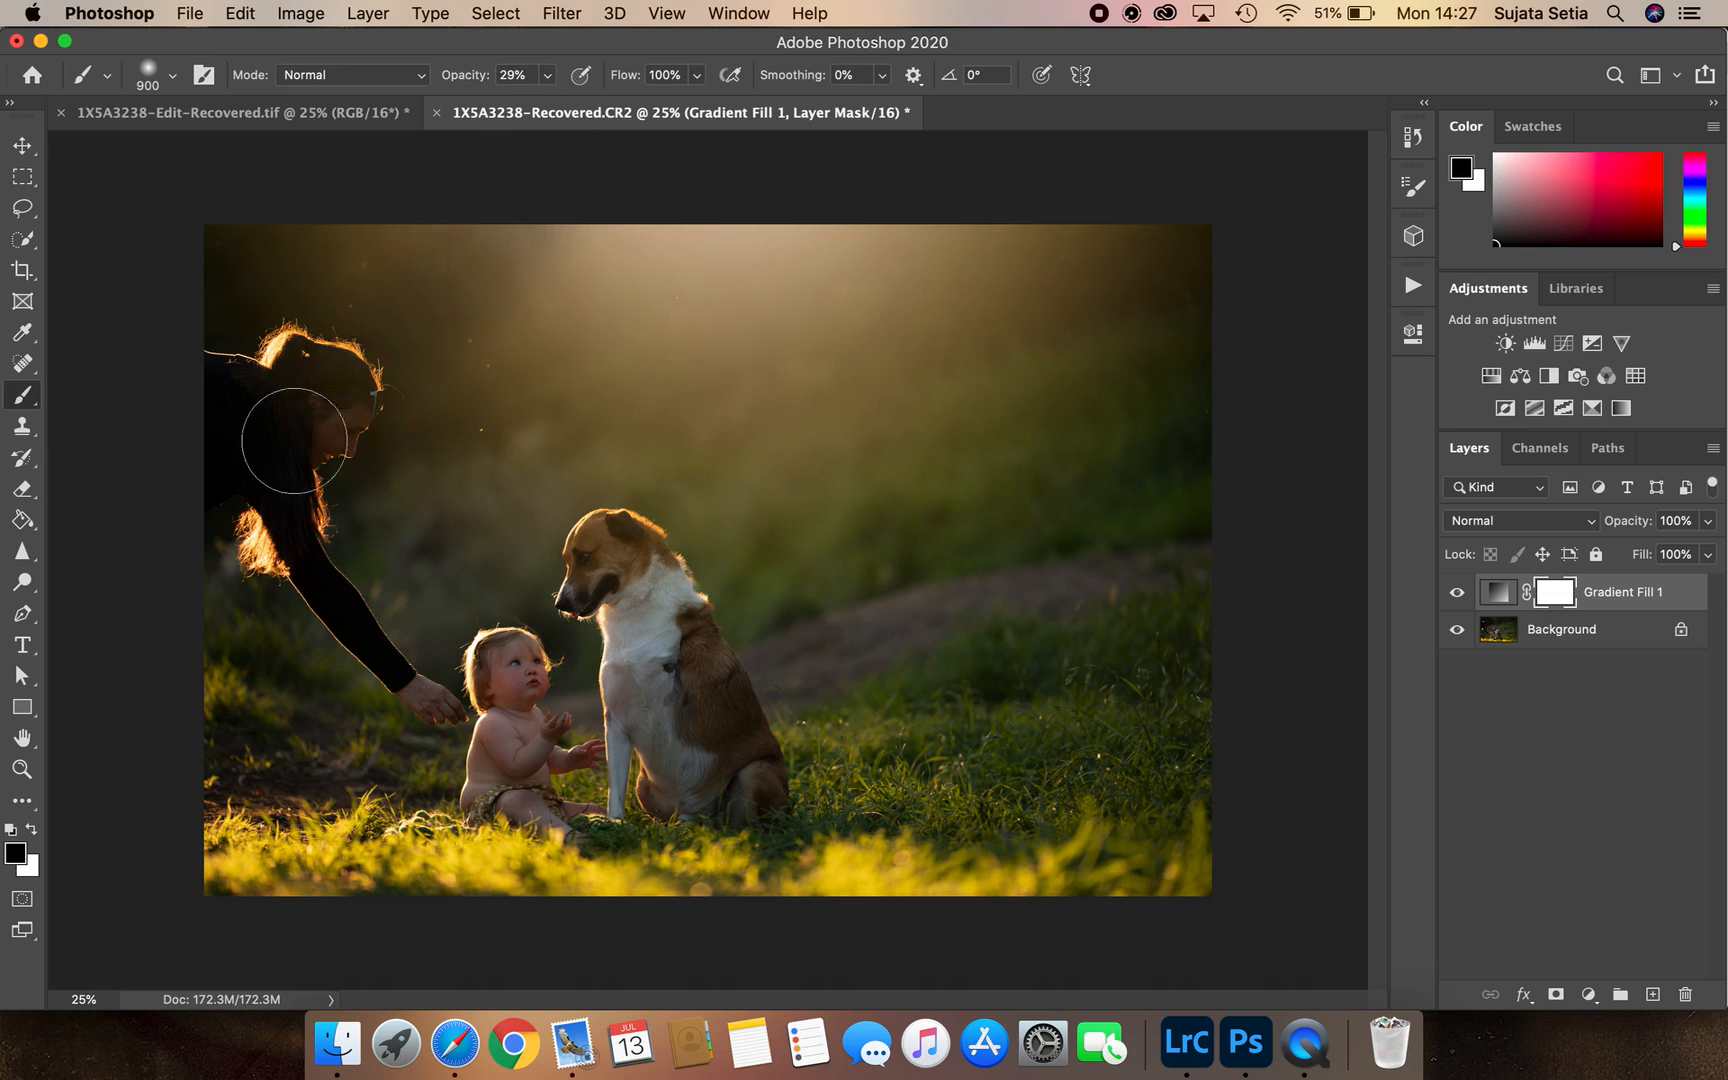
drag(292, 441, 689, 280)
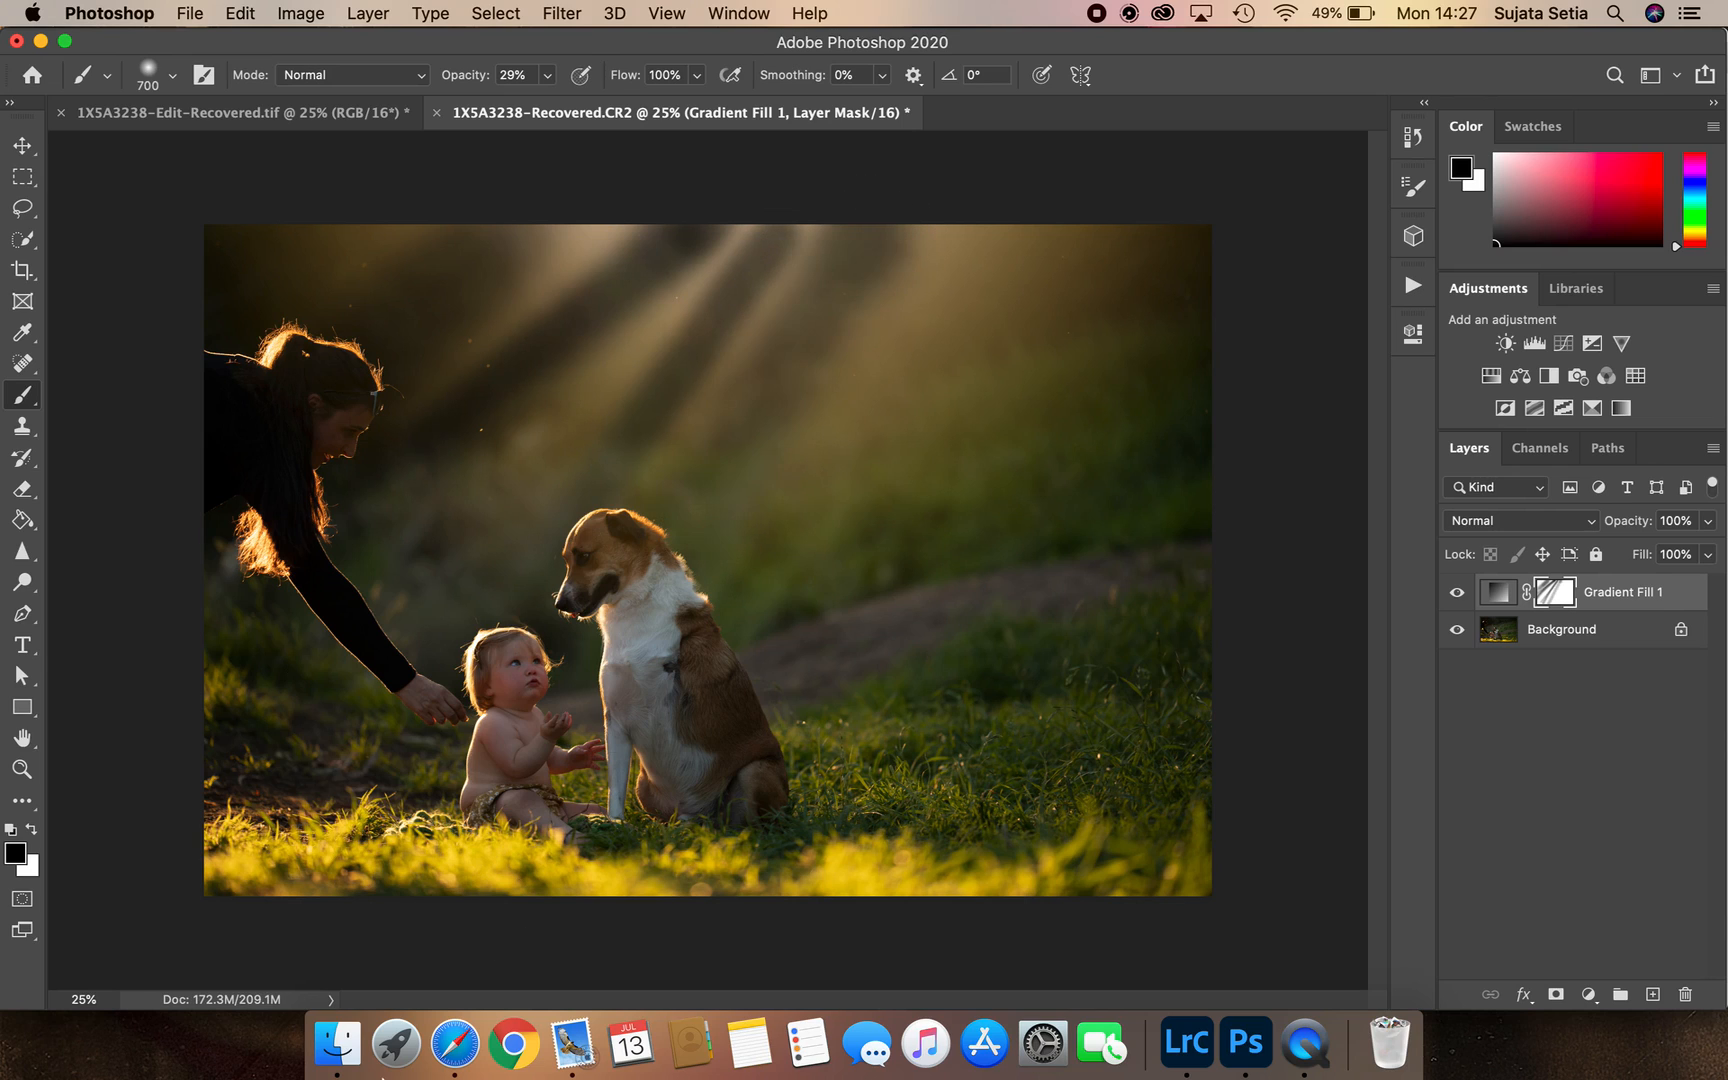
mouse_move(831, 340)
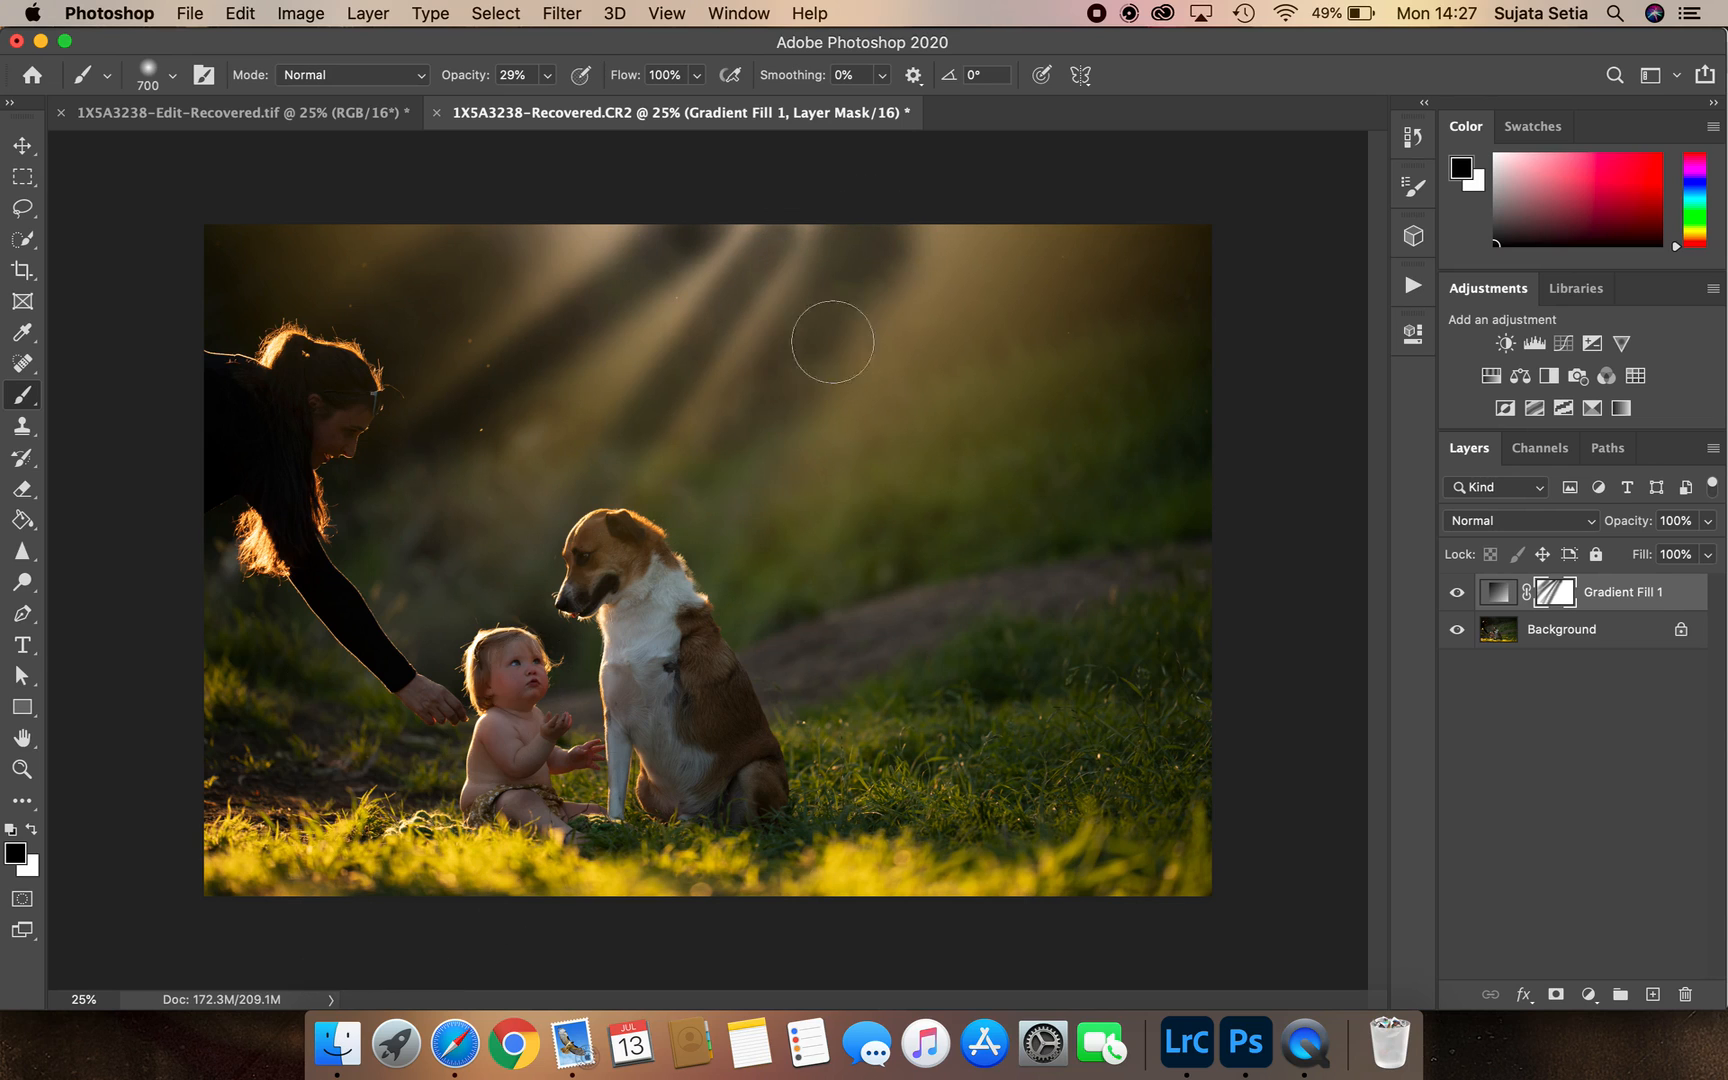
drag(832, 342, 1014, 259)
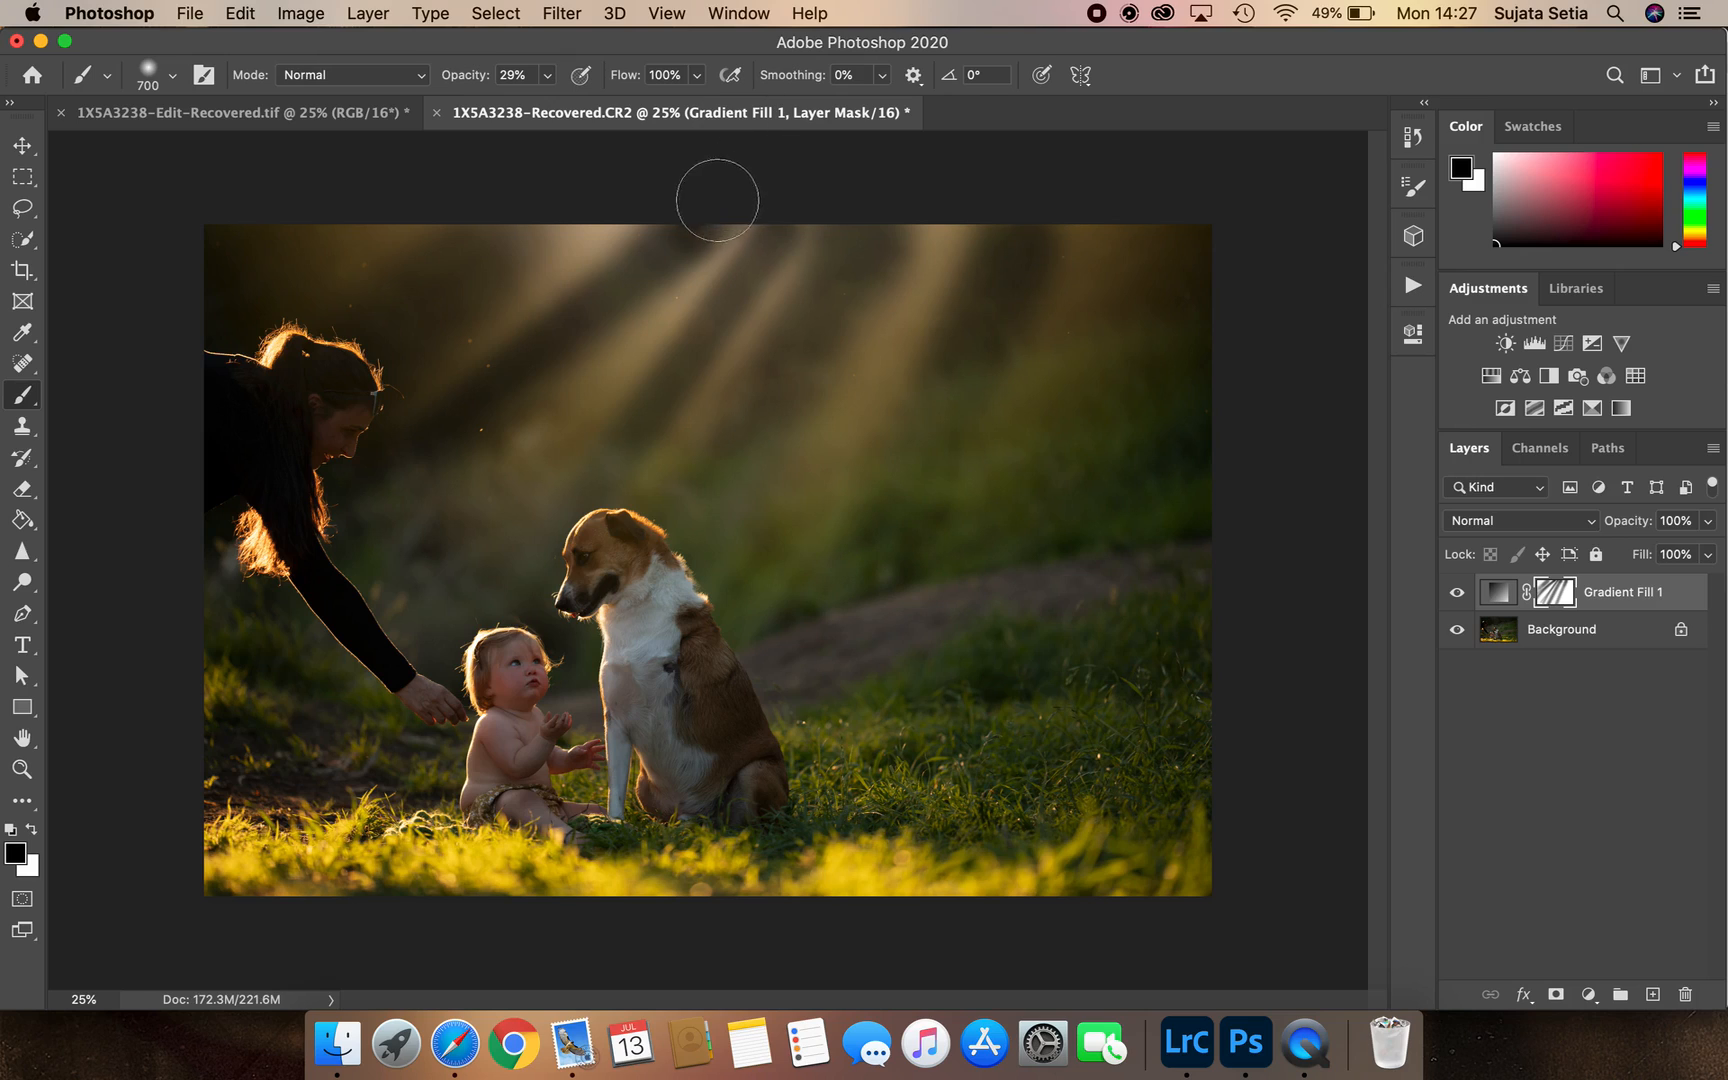
mouse_move(737, 193)
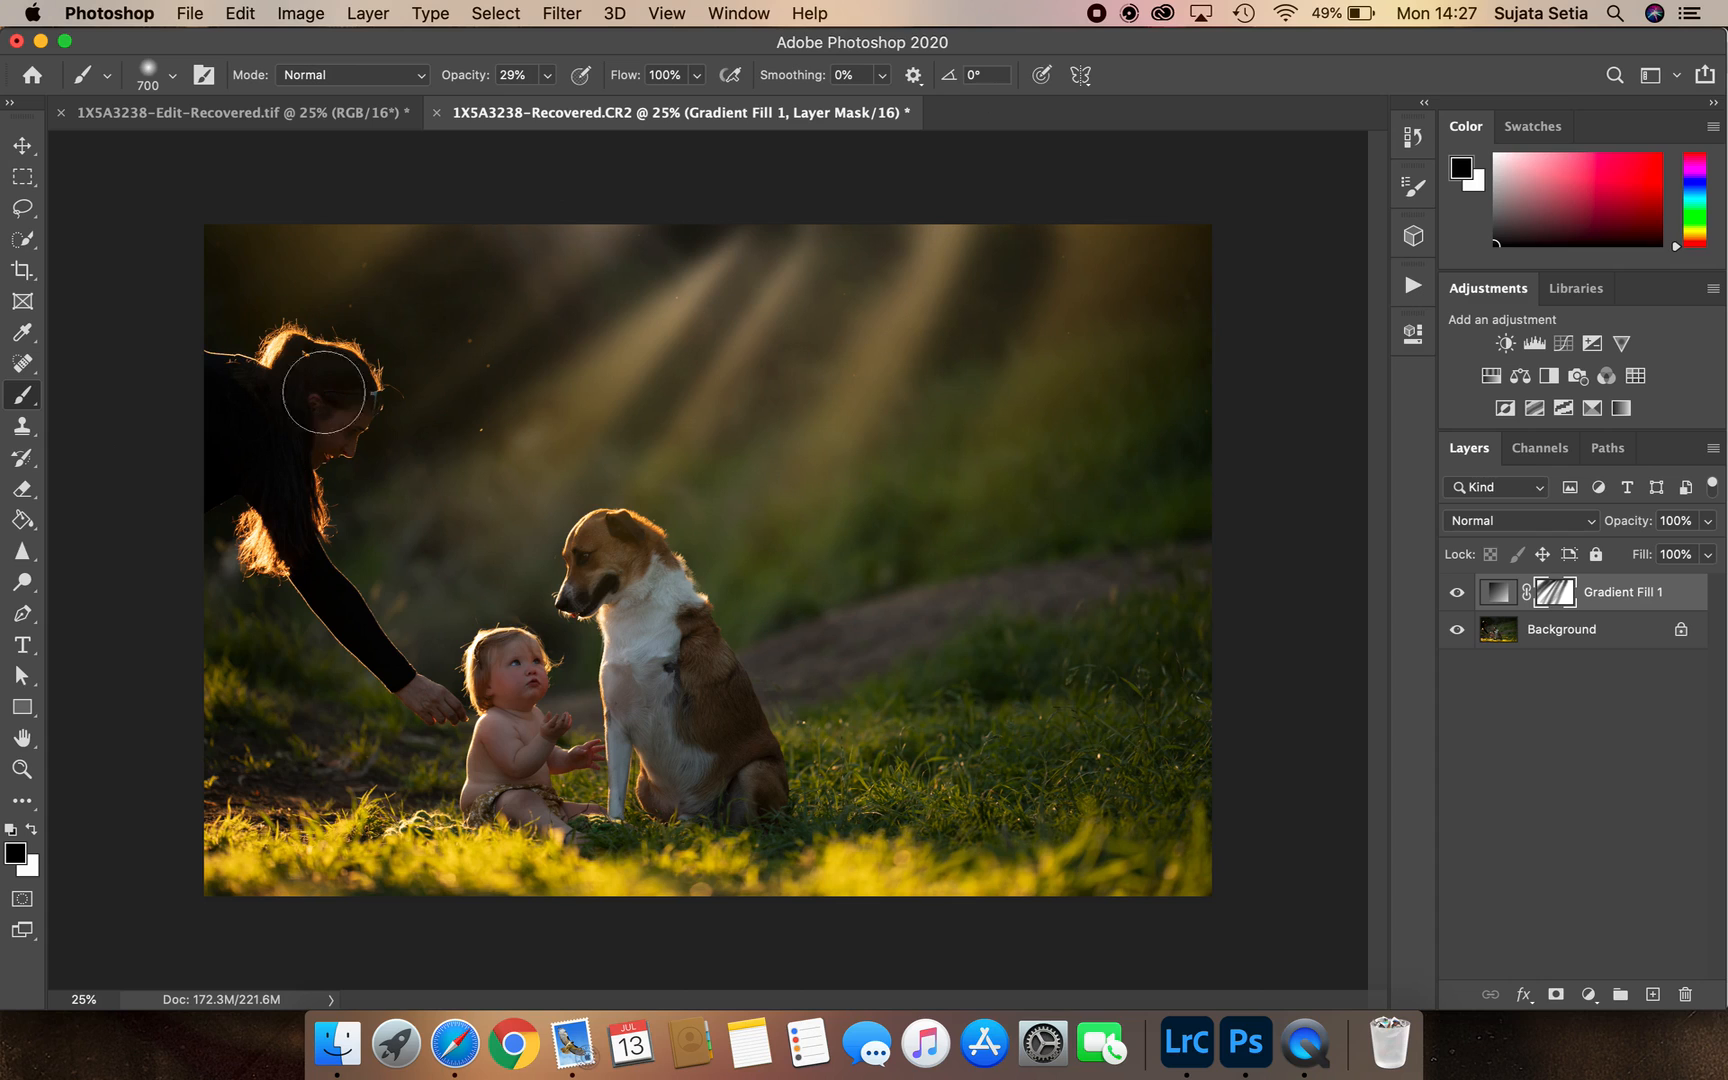
mouse_move(715, 617)
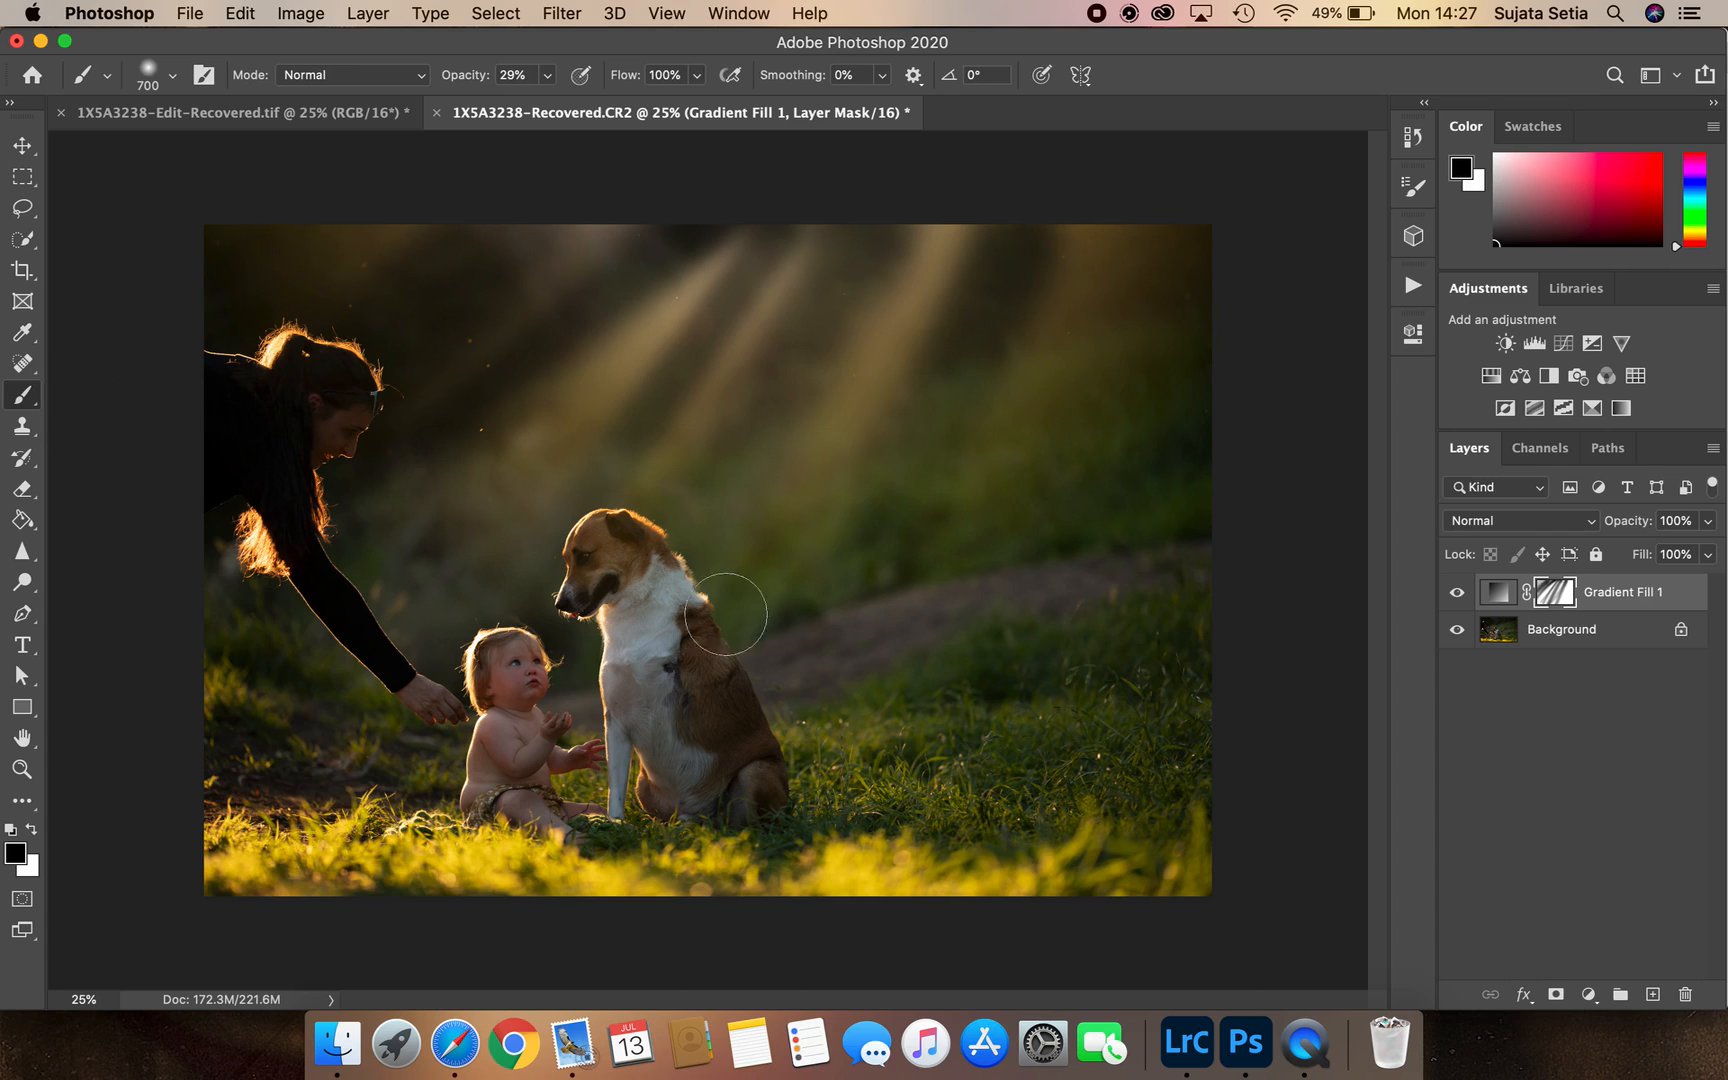
mouse_move(741, 213)
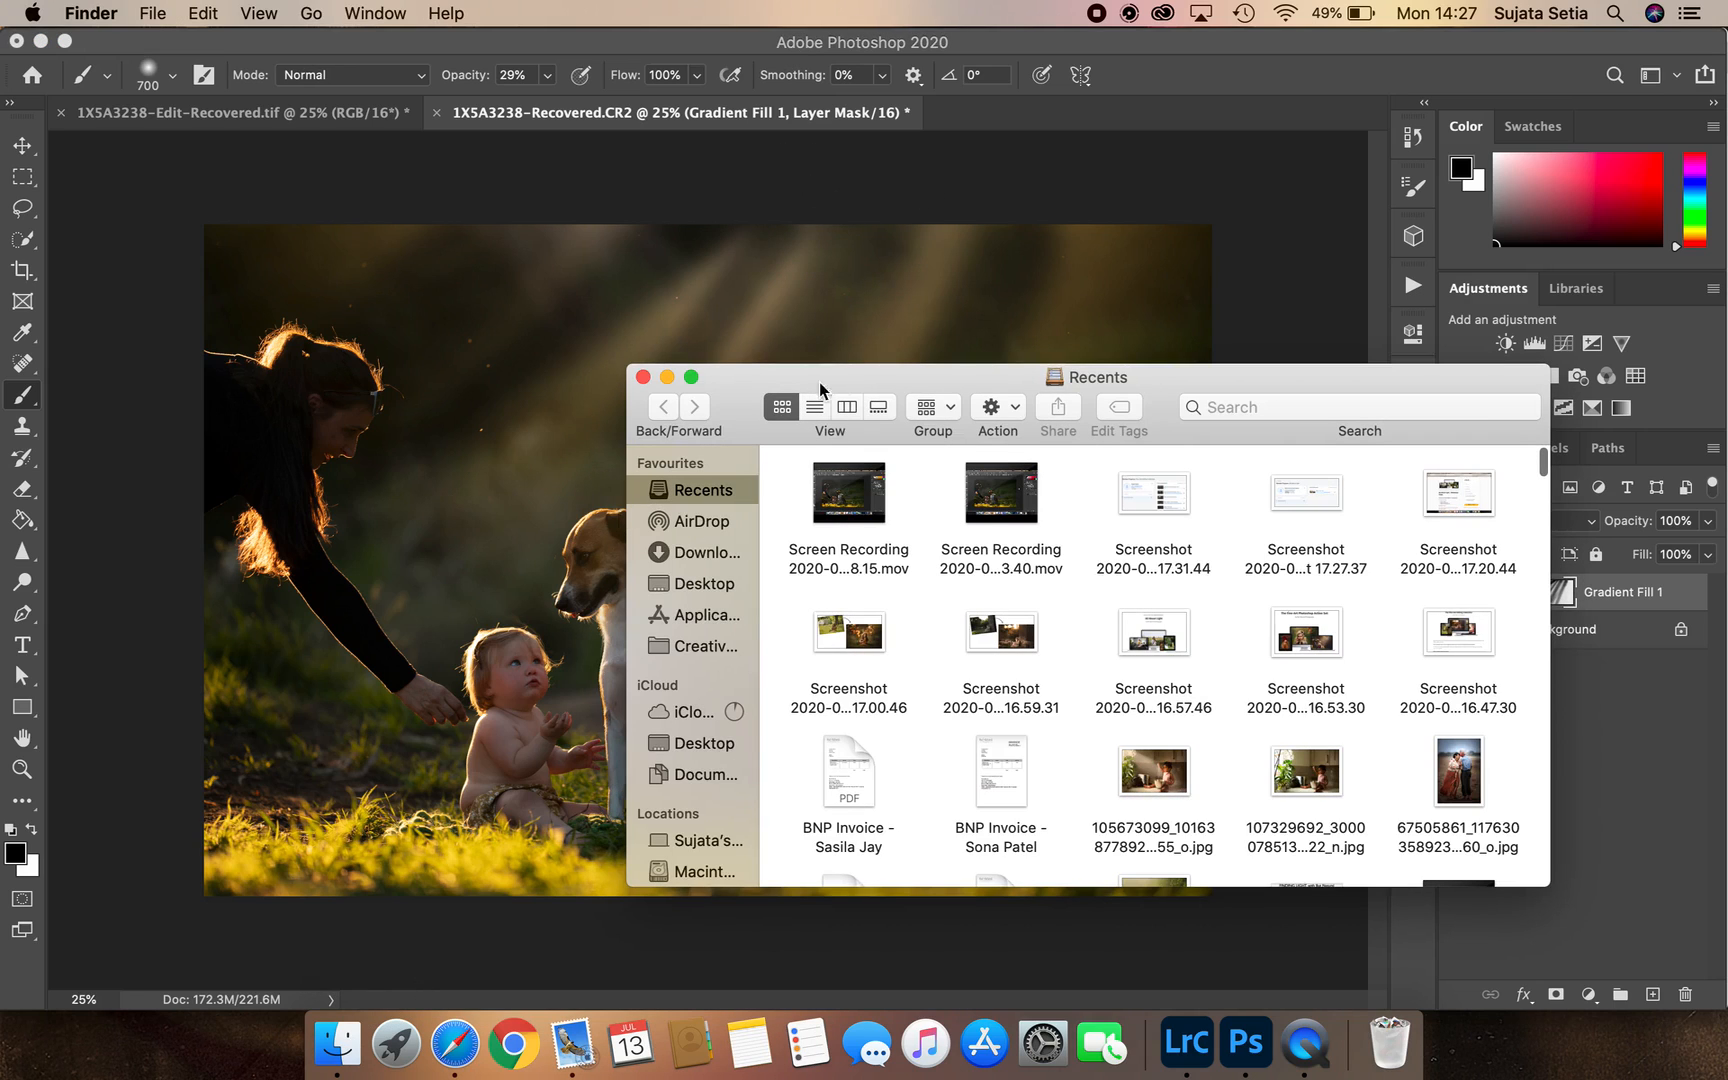
click(642, 377)
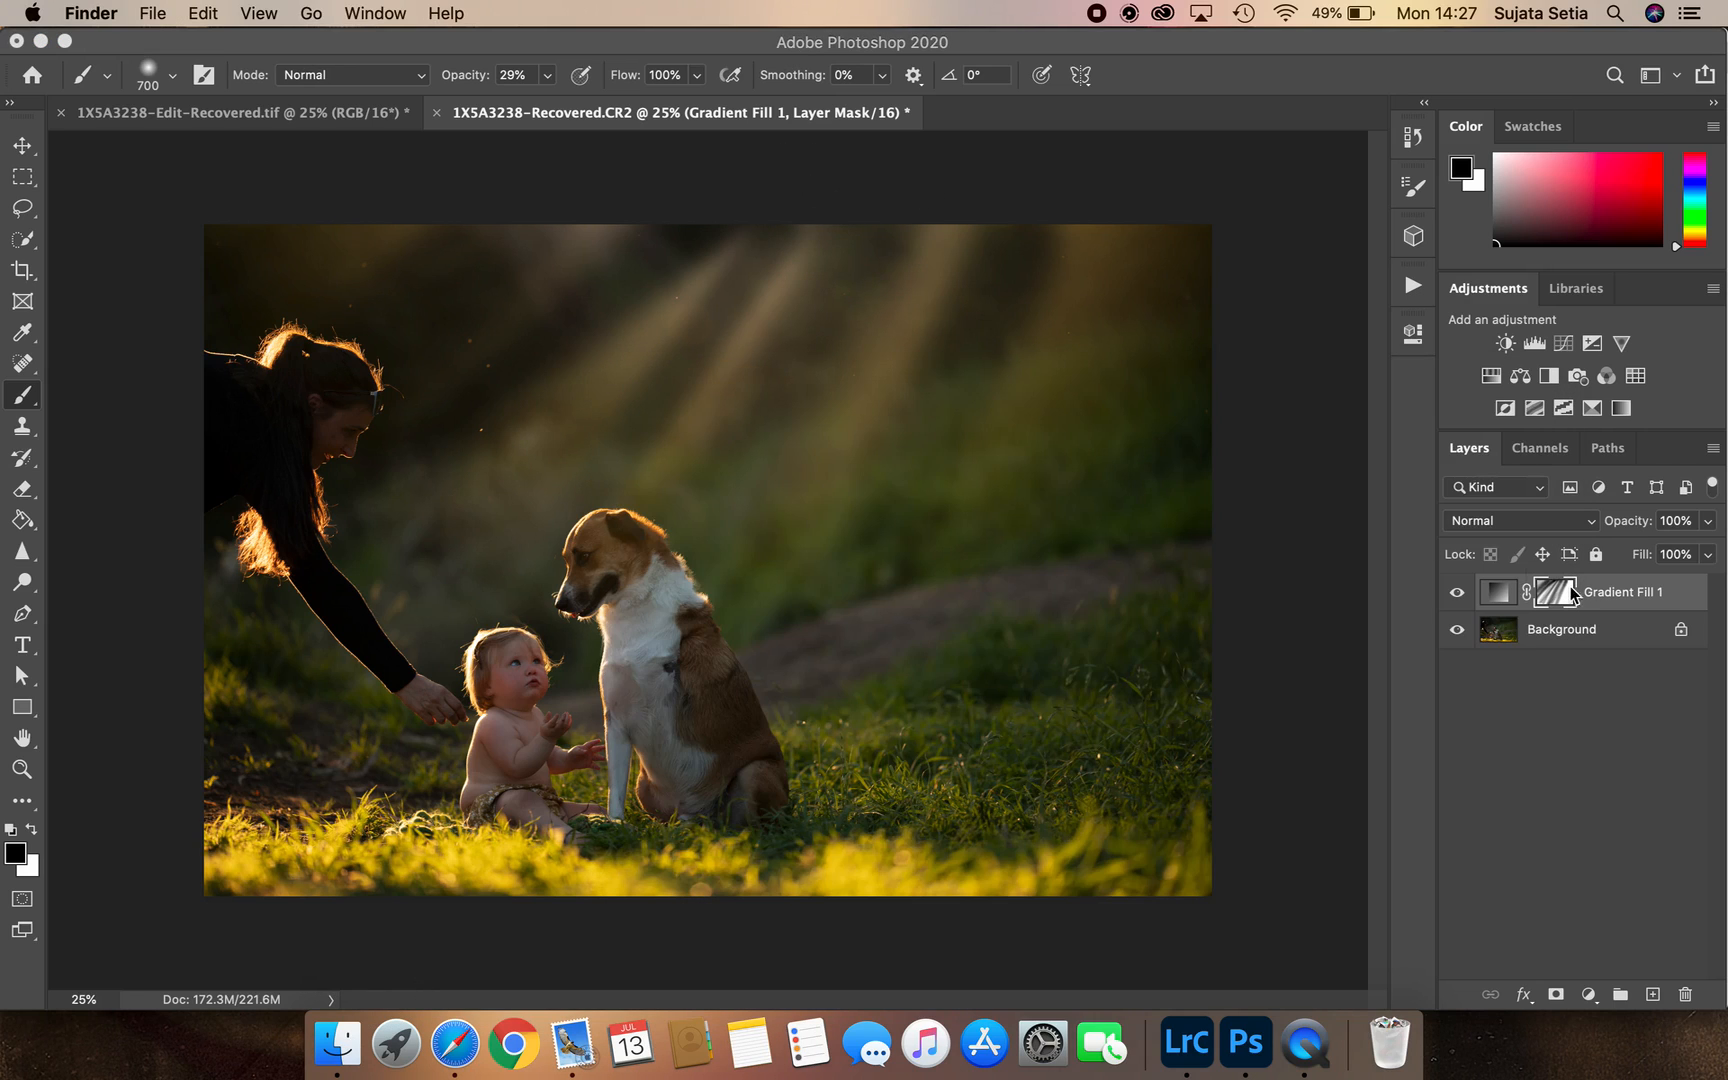
click(1456, 592)
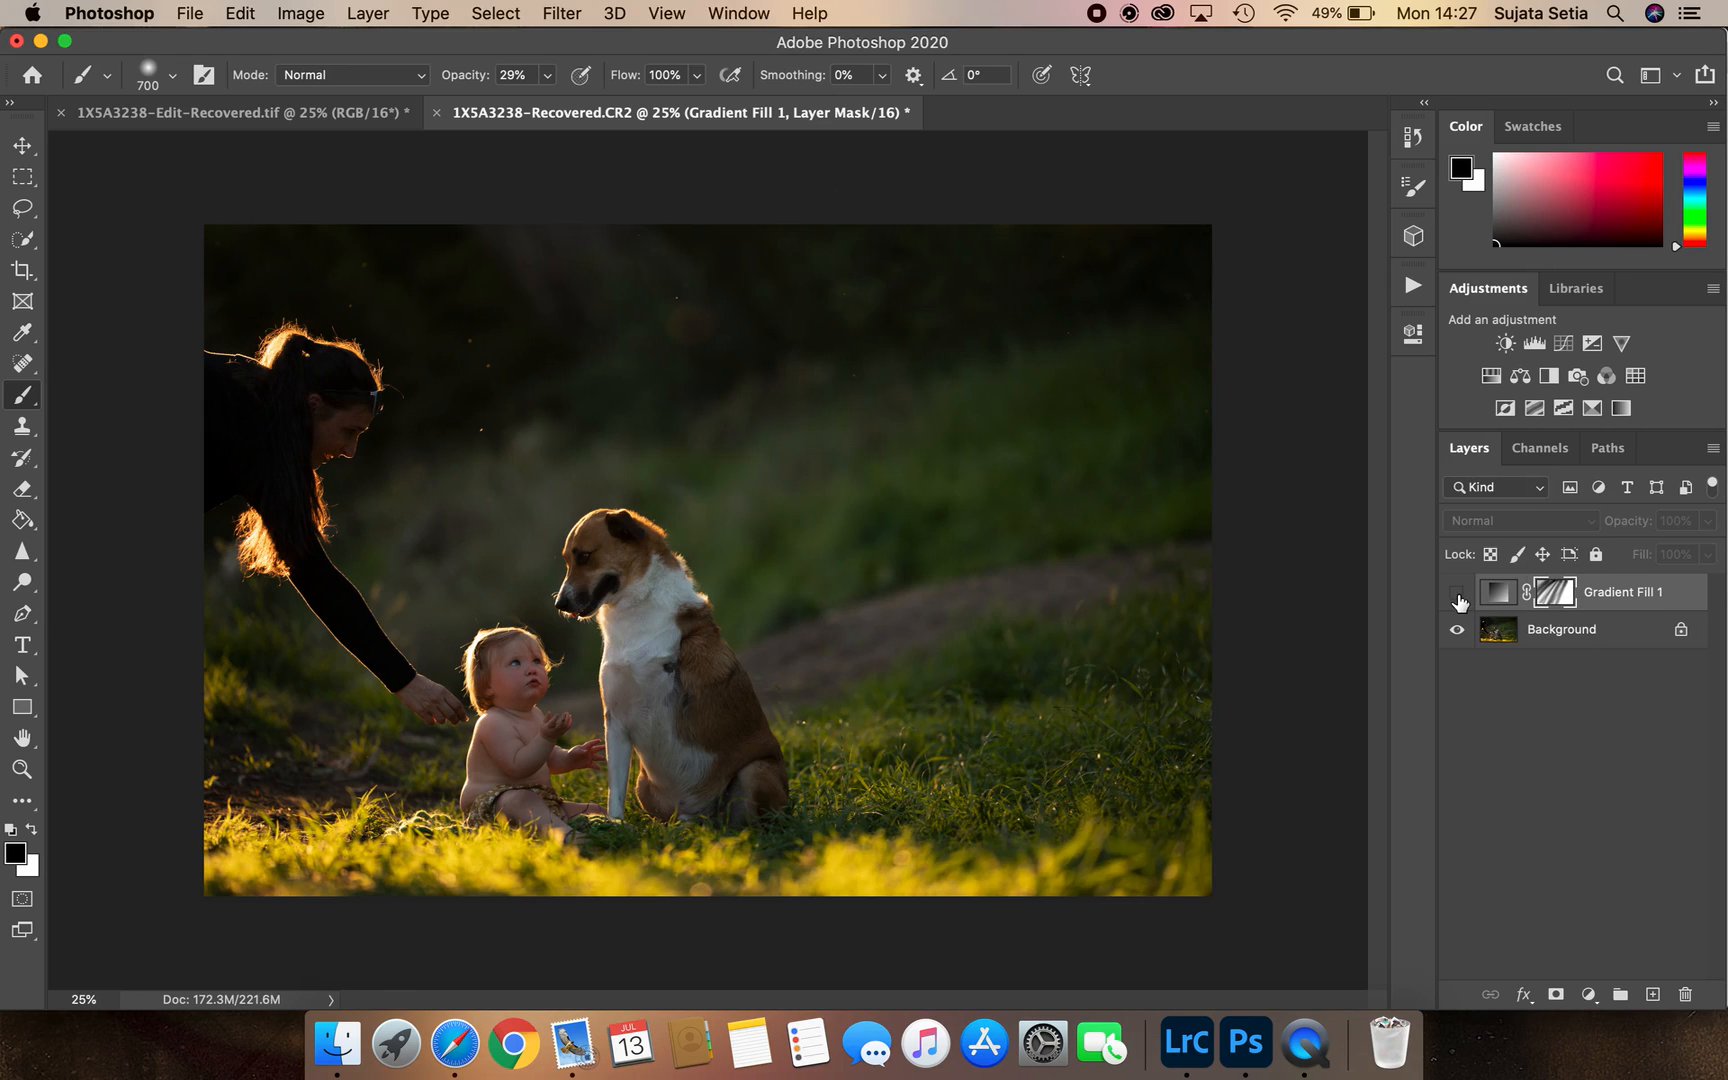
Switch Gradient Fill 1 on, off and on again, ending with the streaked rays visible
click(1457, 592)
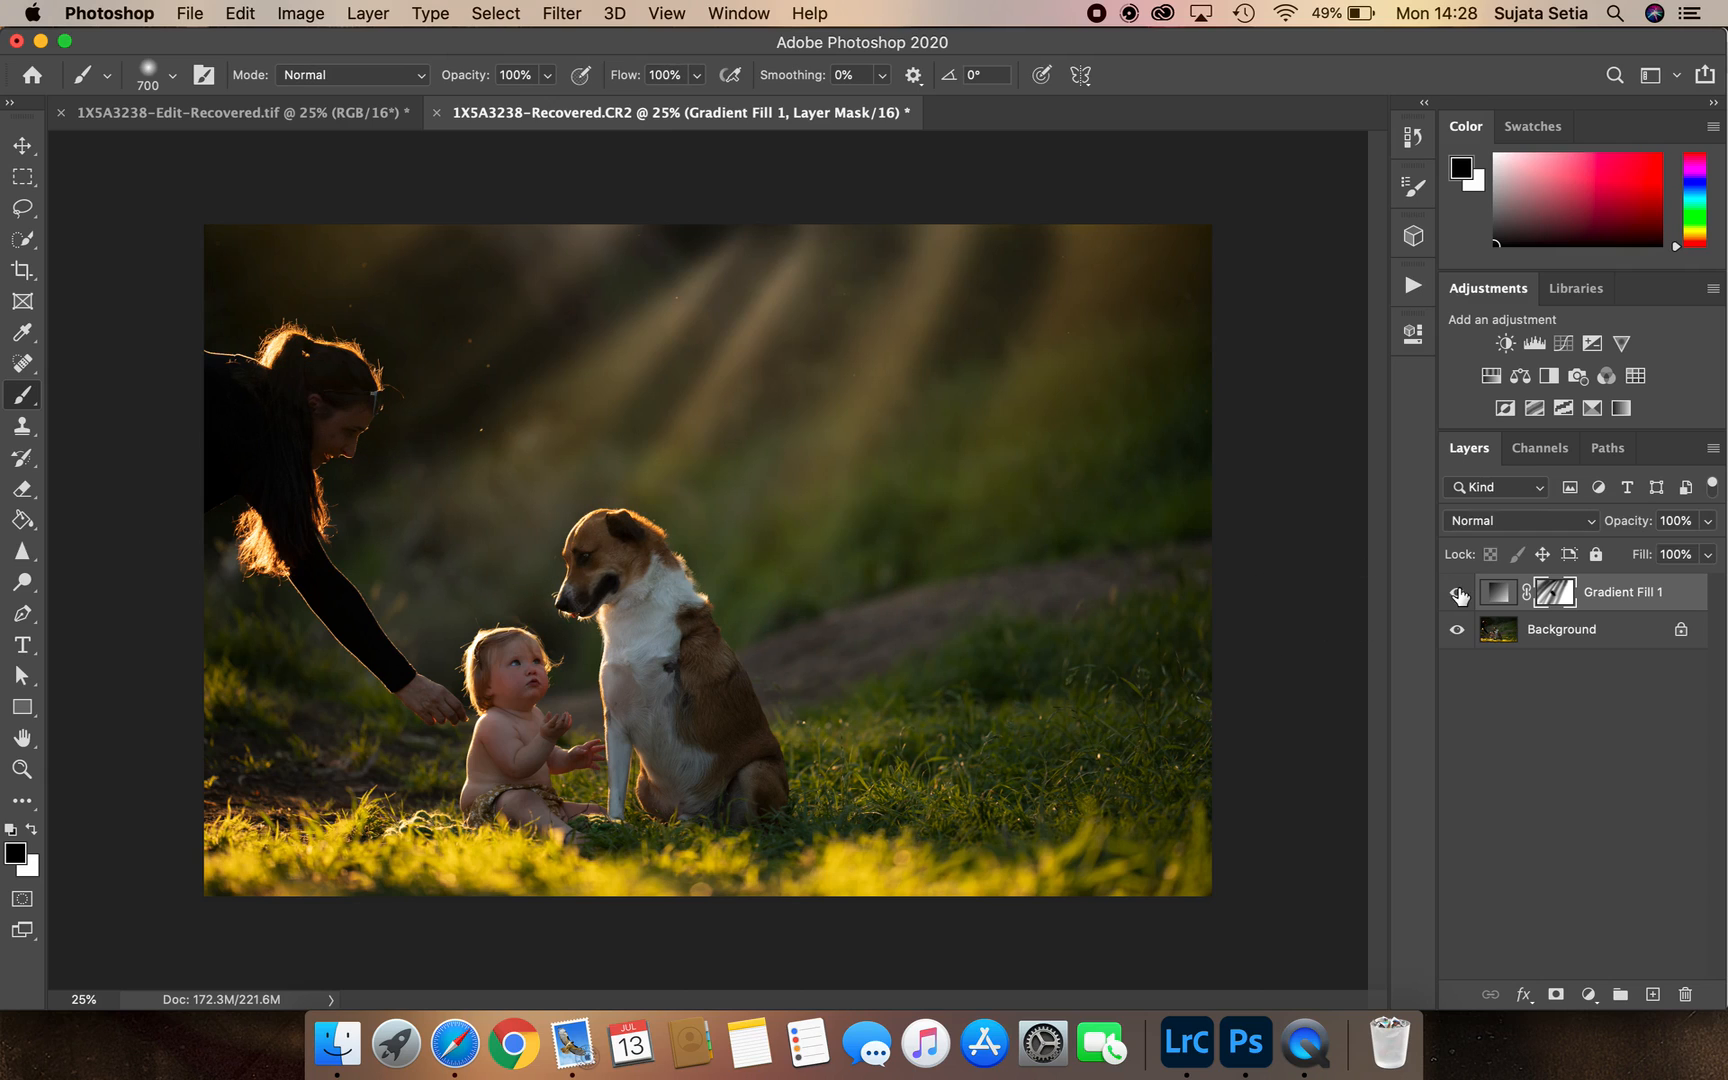
click(1457, 592)
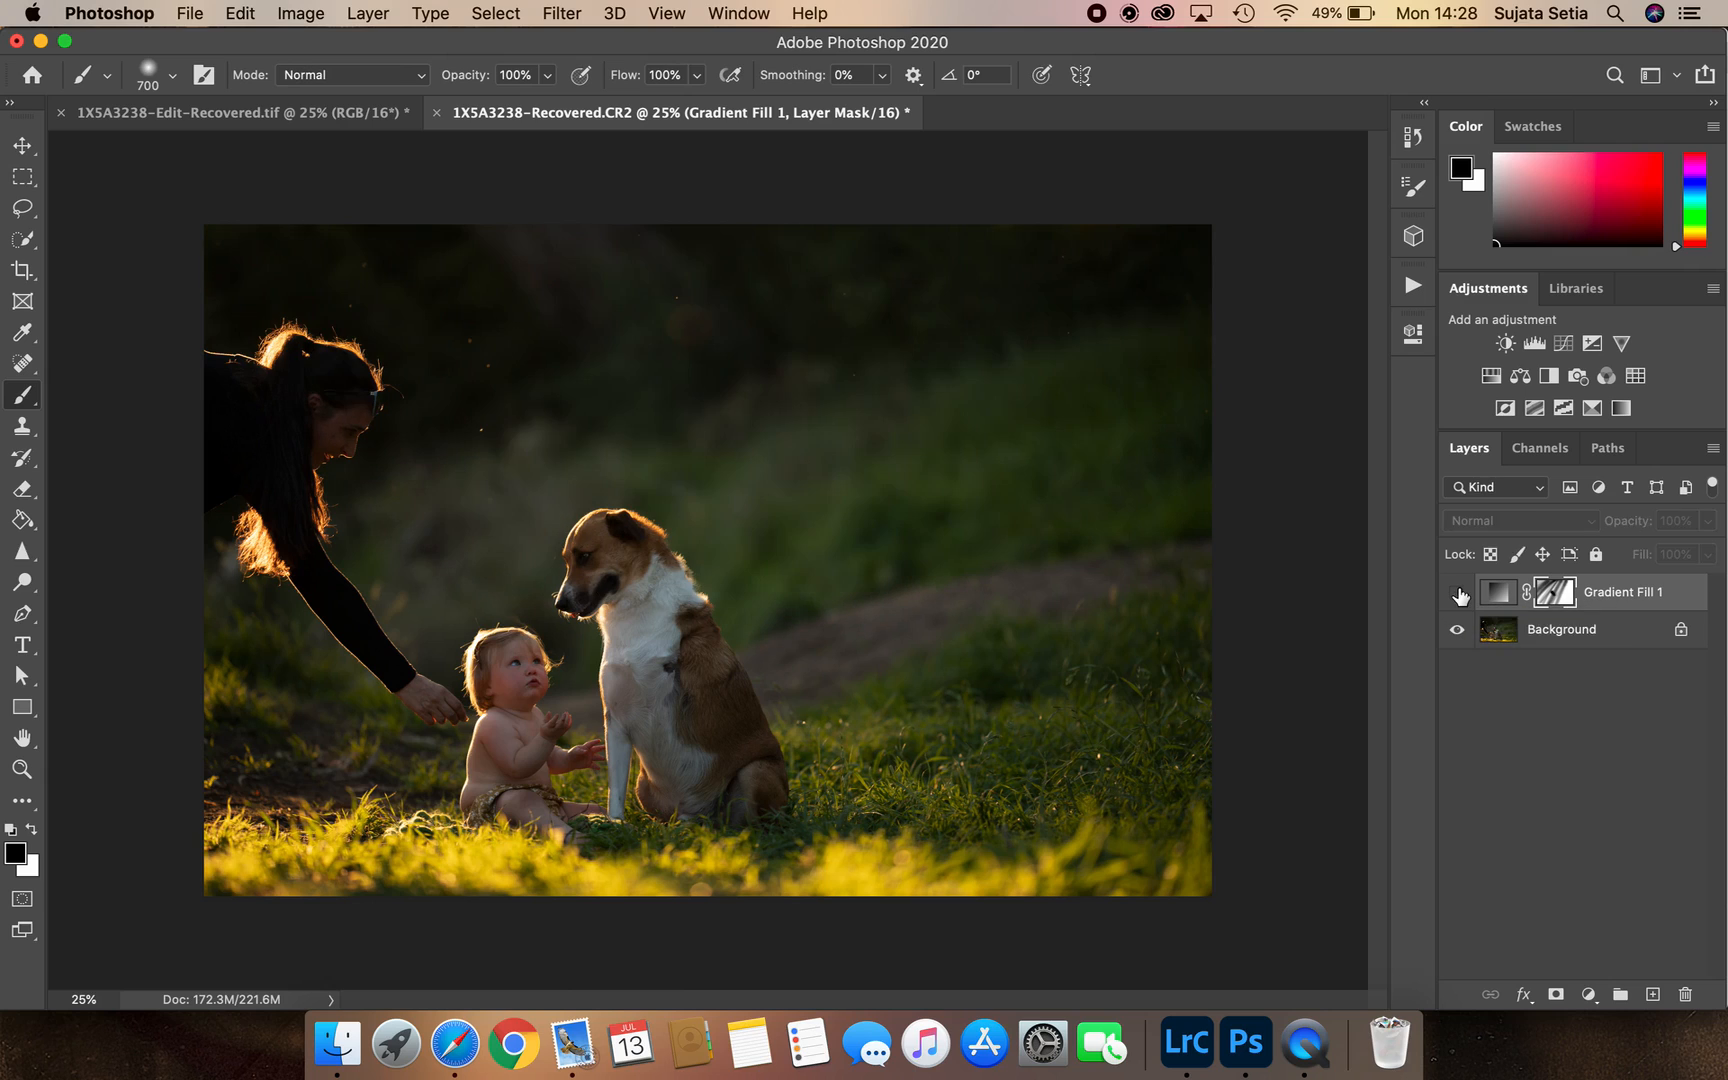
click(1457, 592)
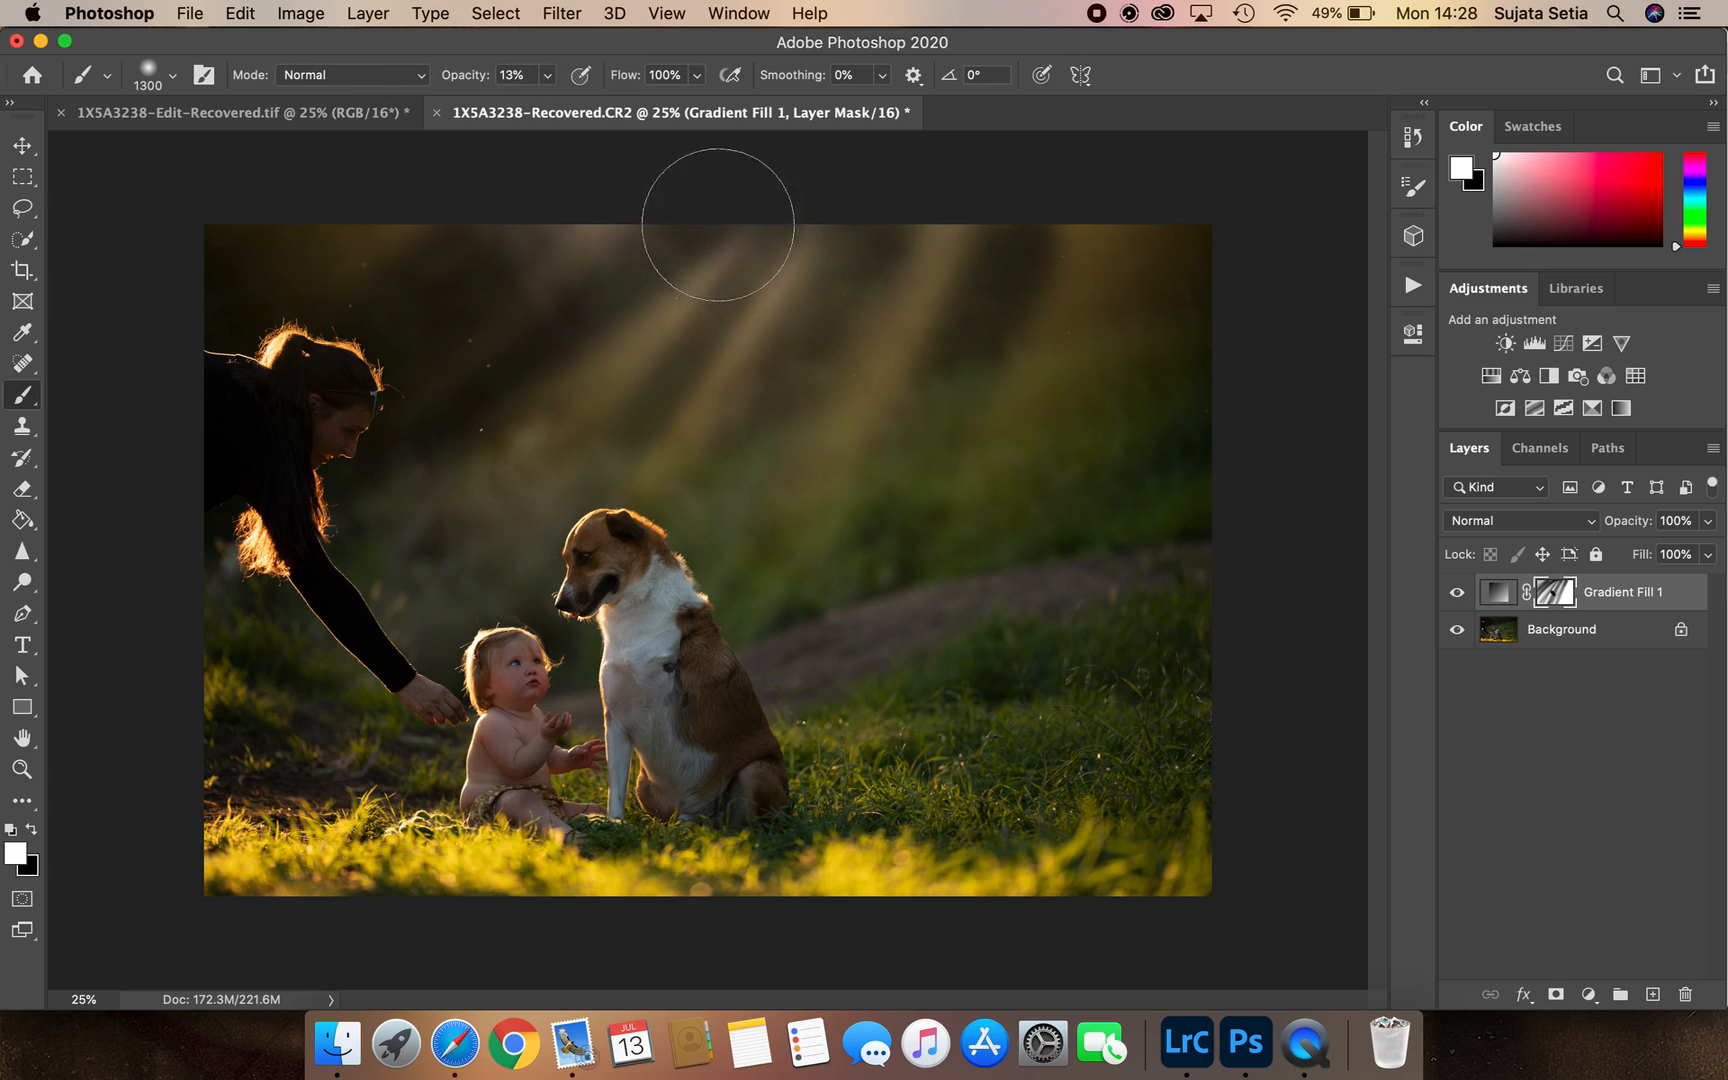
mouse_move(377, 384)
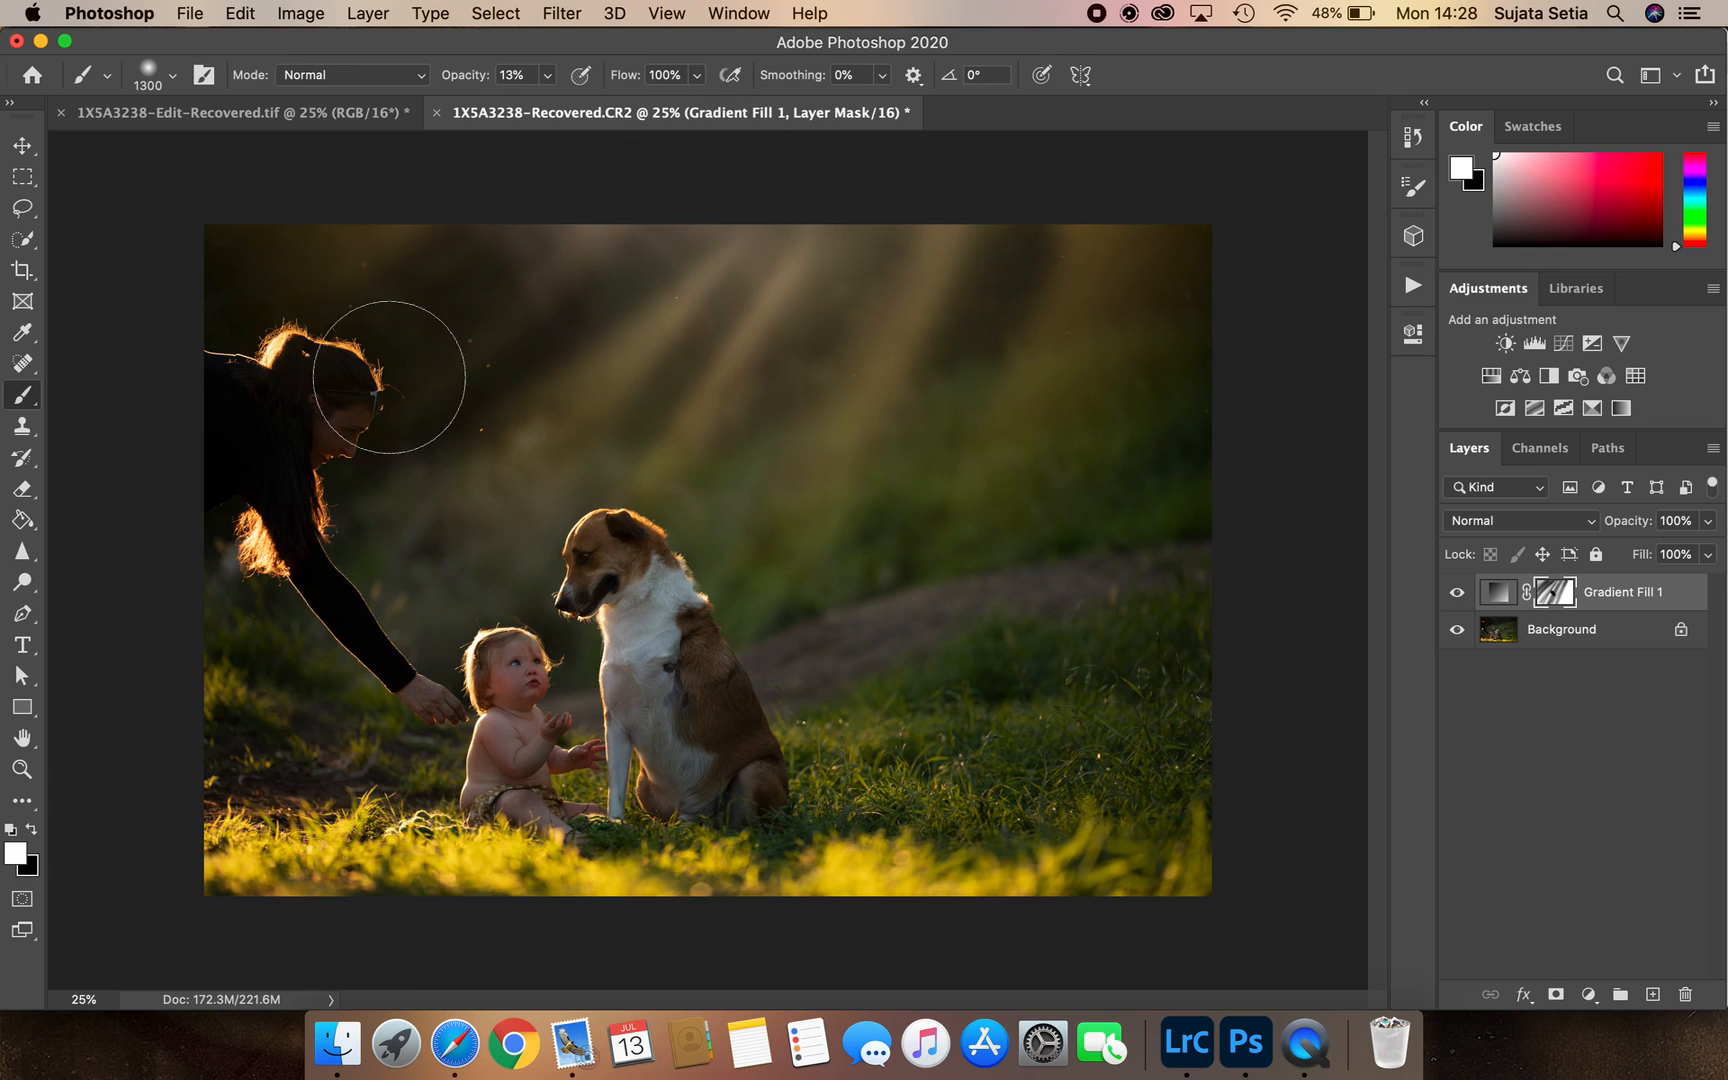
Toggle Gradient Fill 1 repeatedly to compare the hazier top rays, ending with them shown
click(1456, 592)
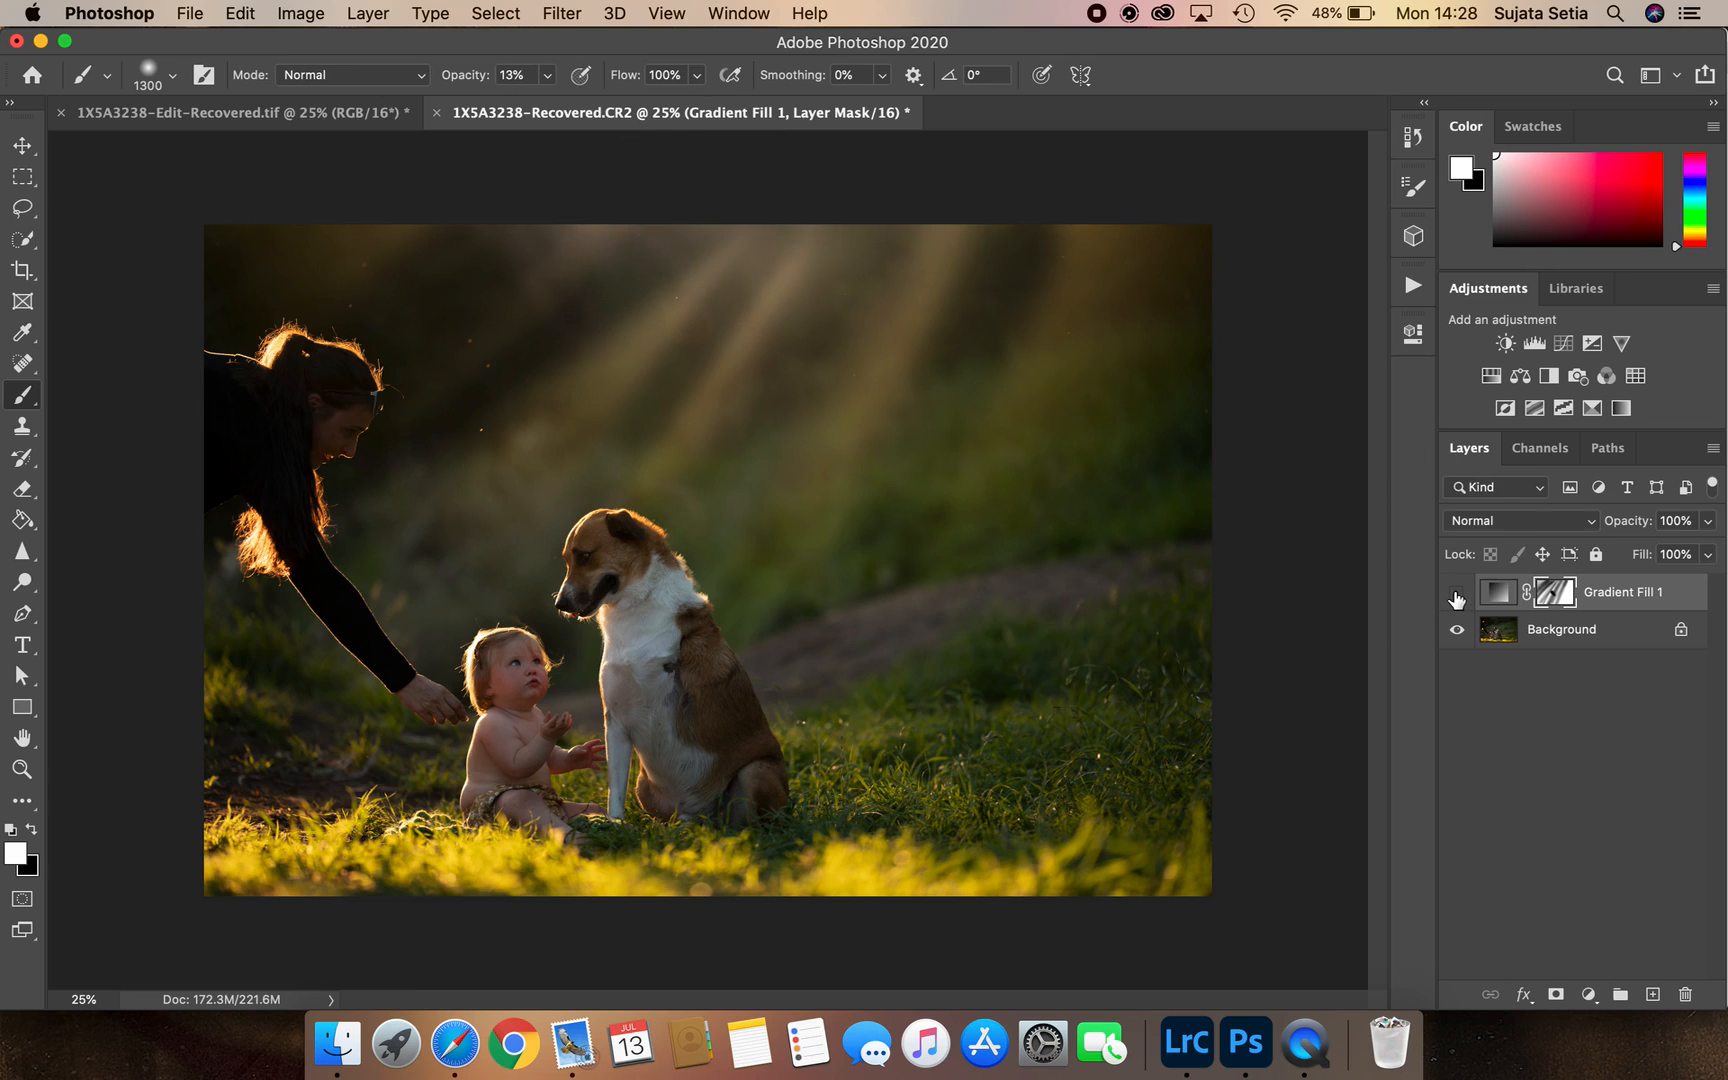
click(1456, 598)
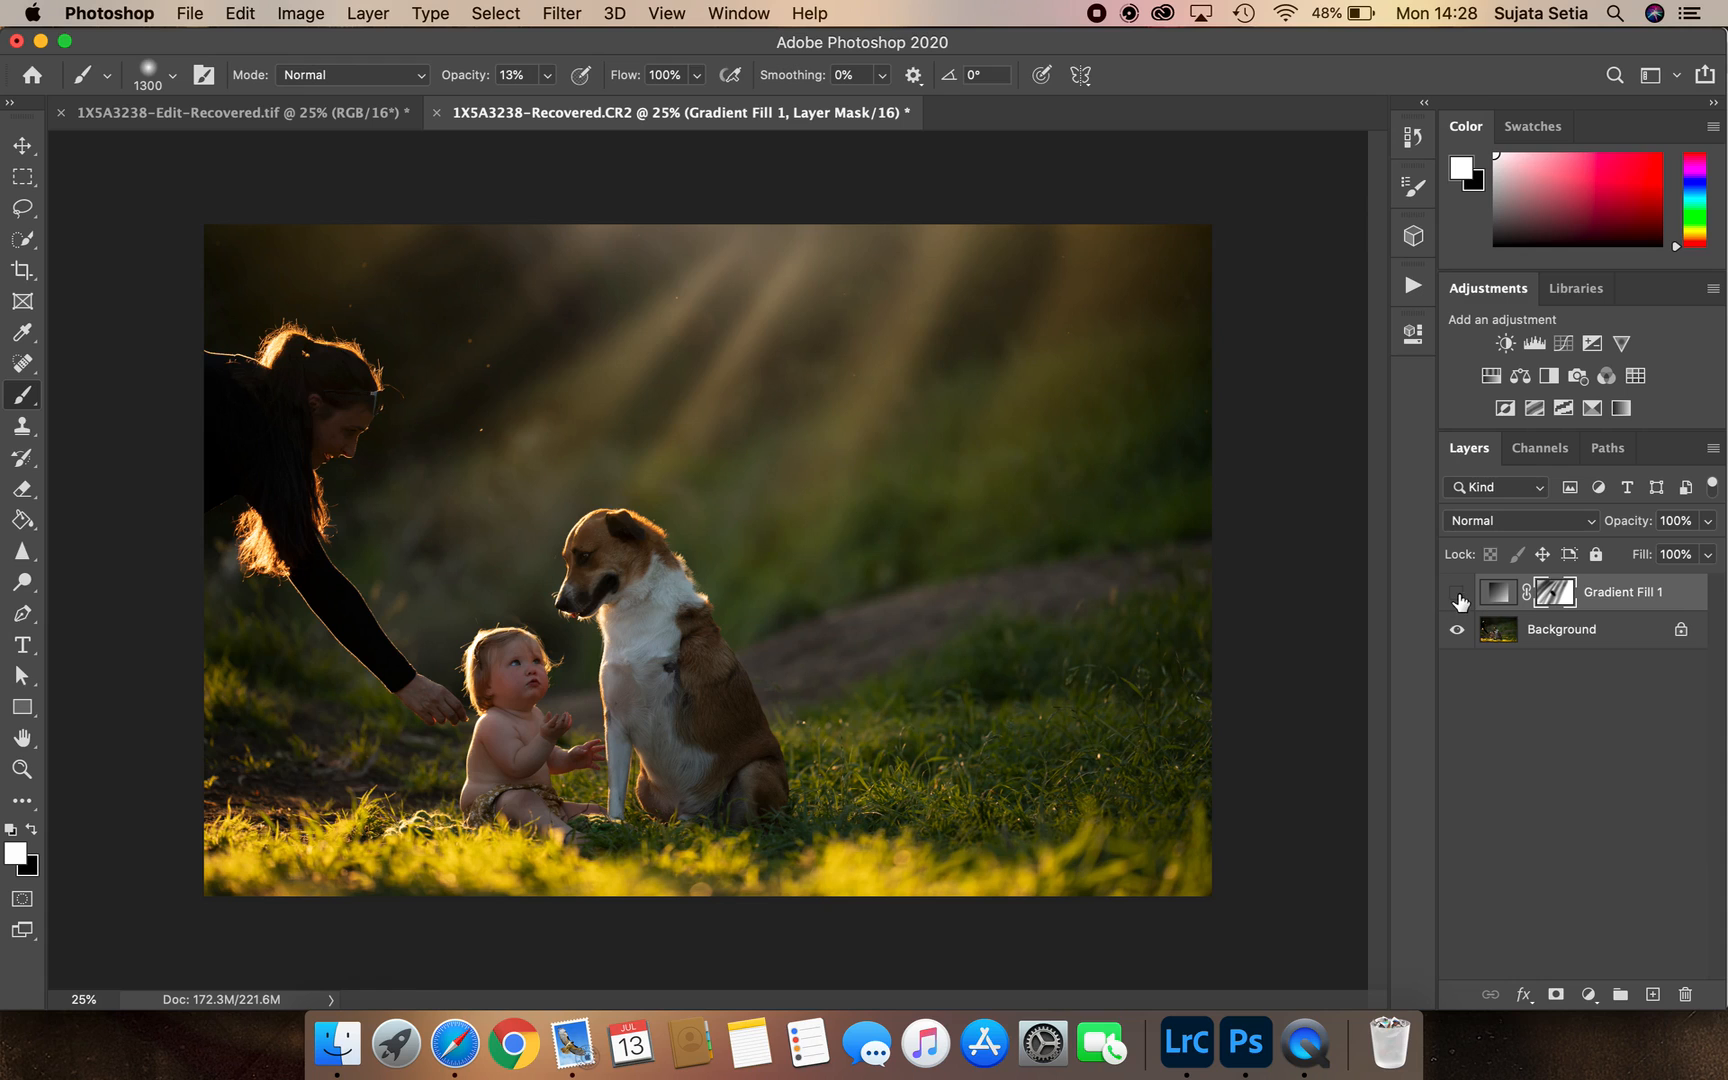
click(1456, 592)
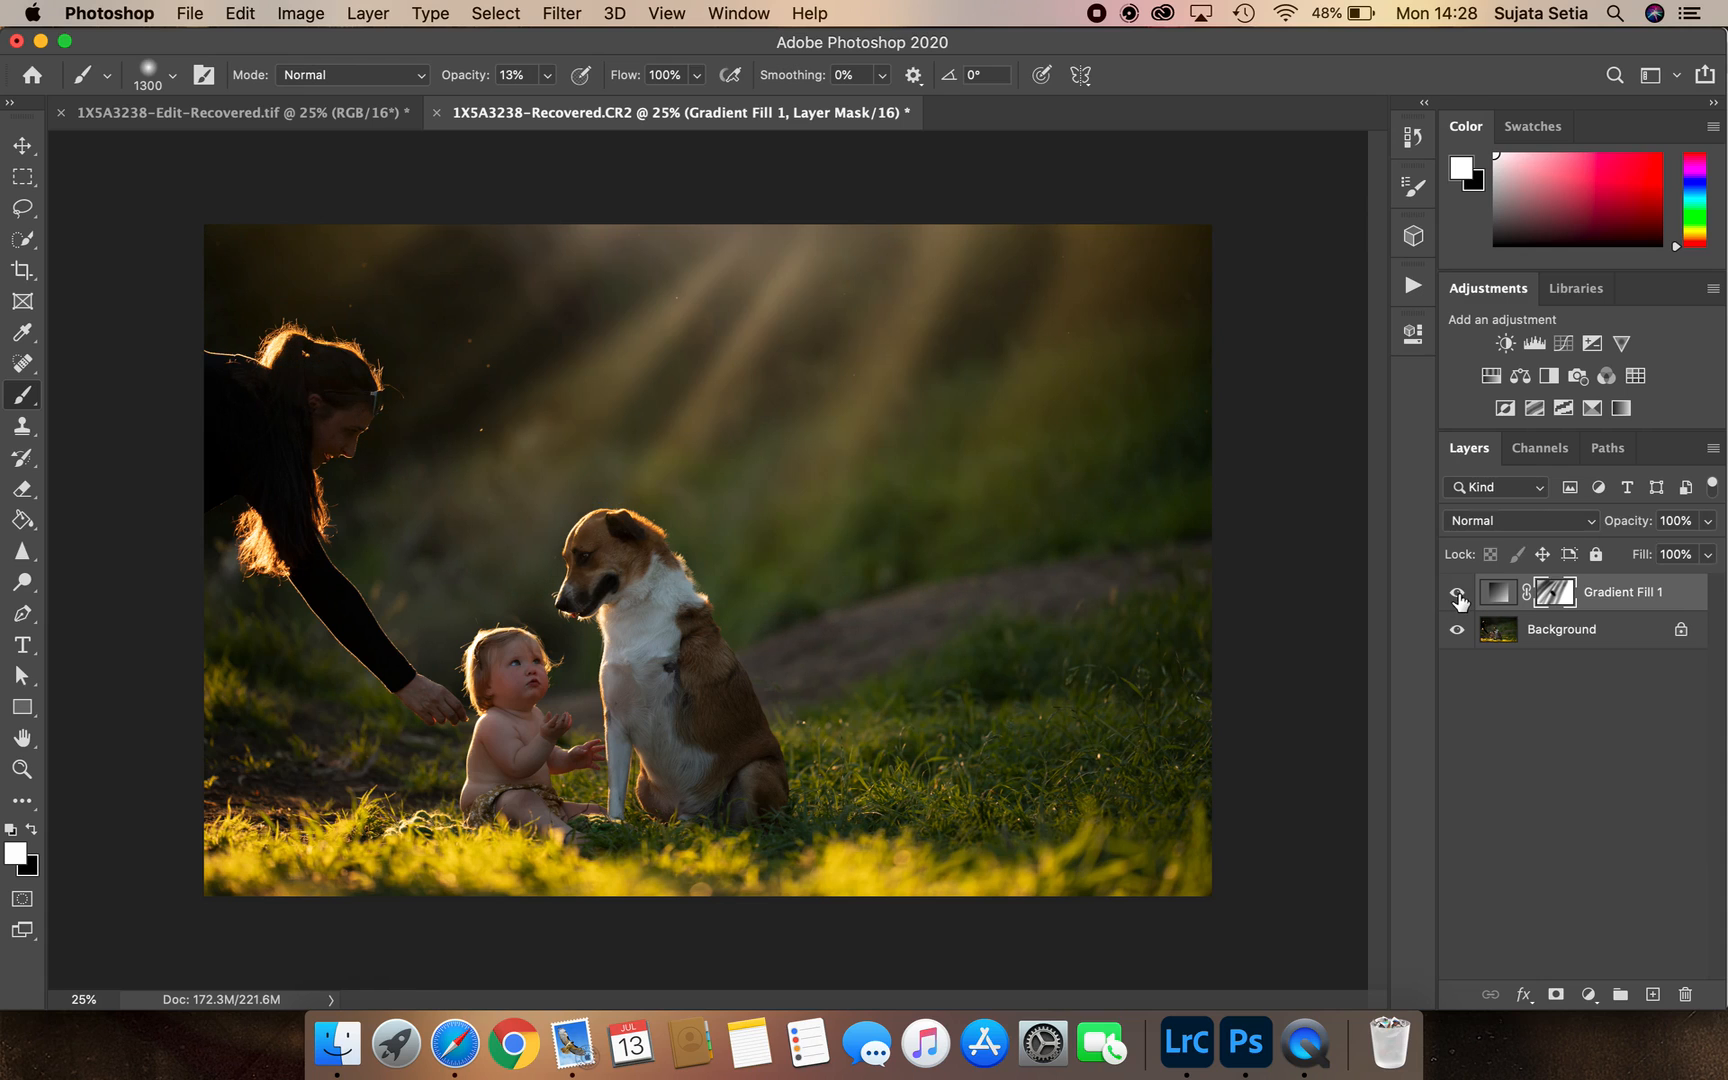
click(1456, 592)
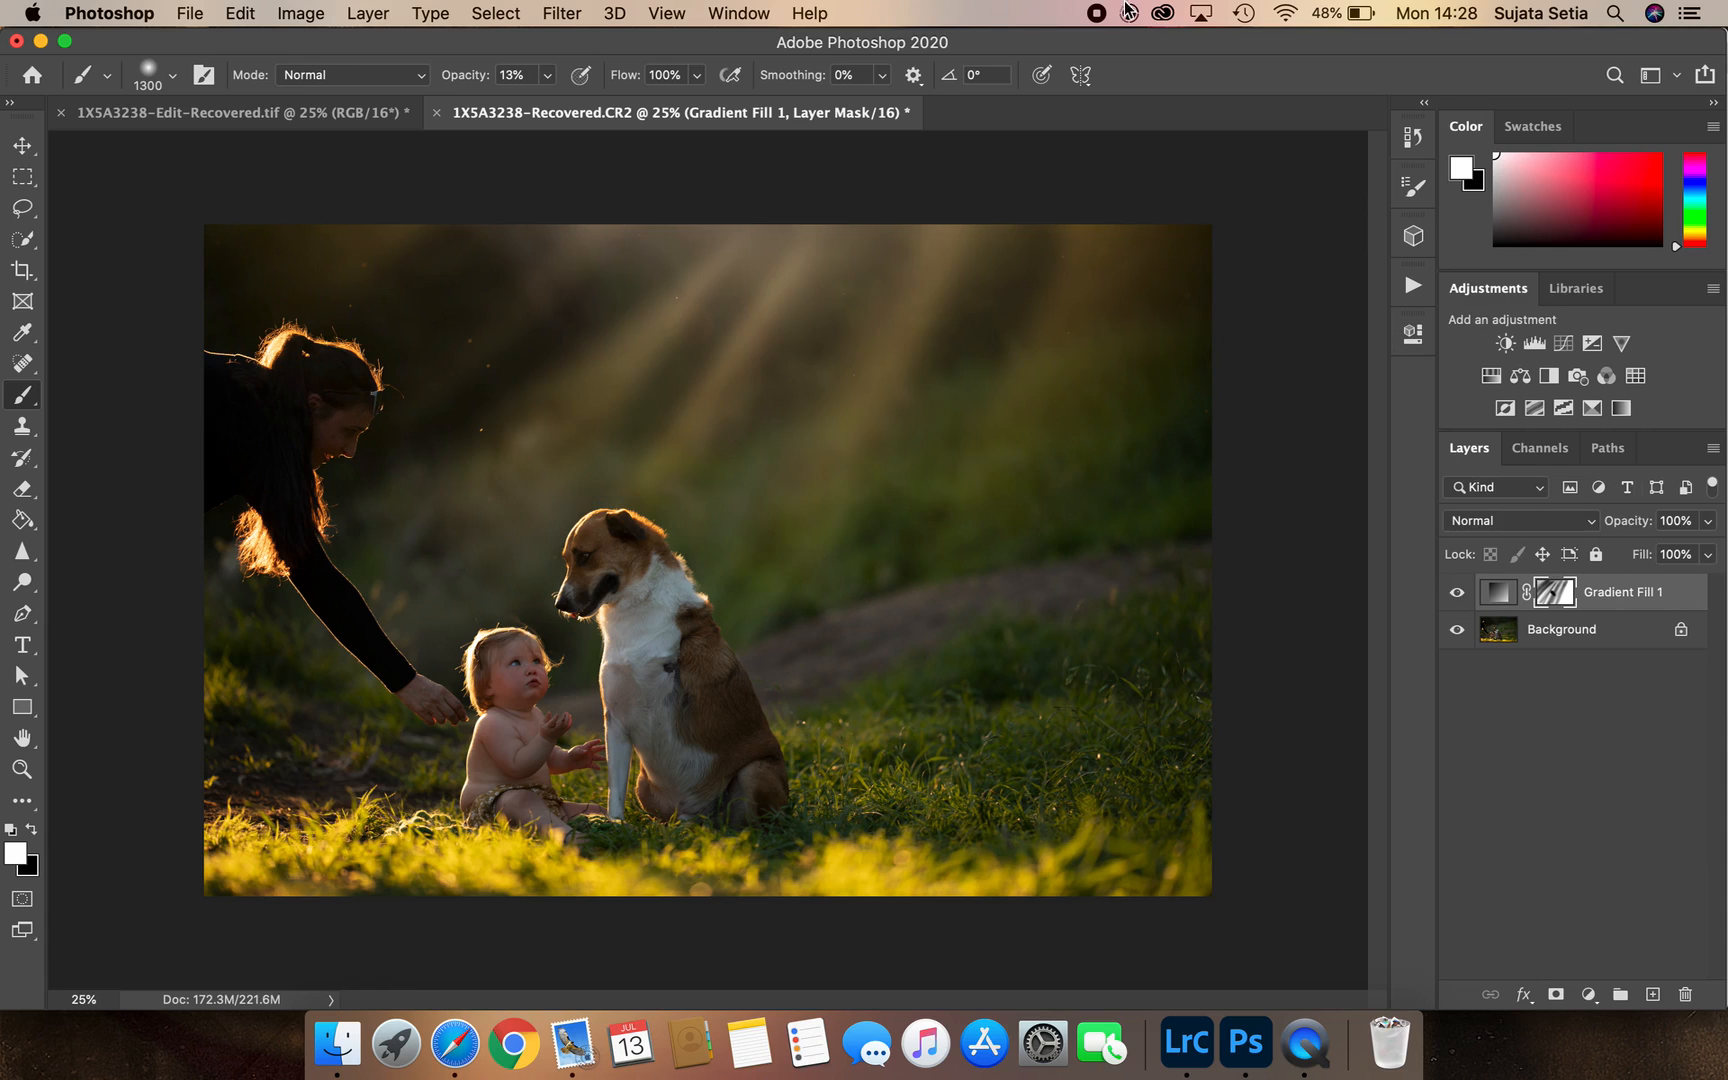